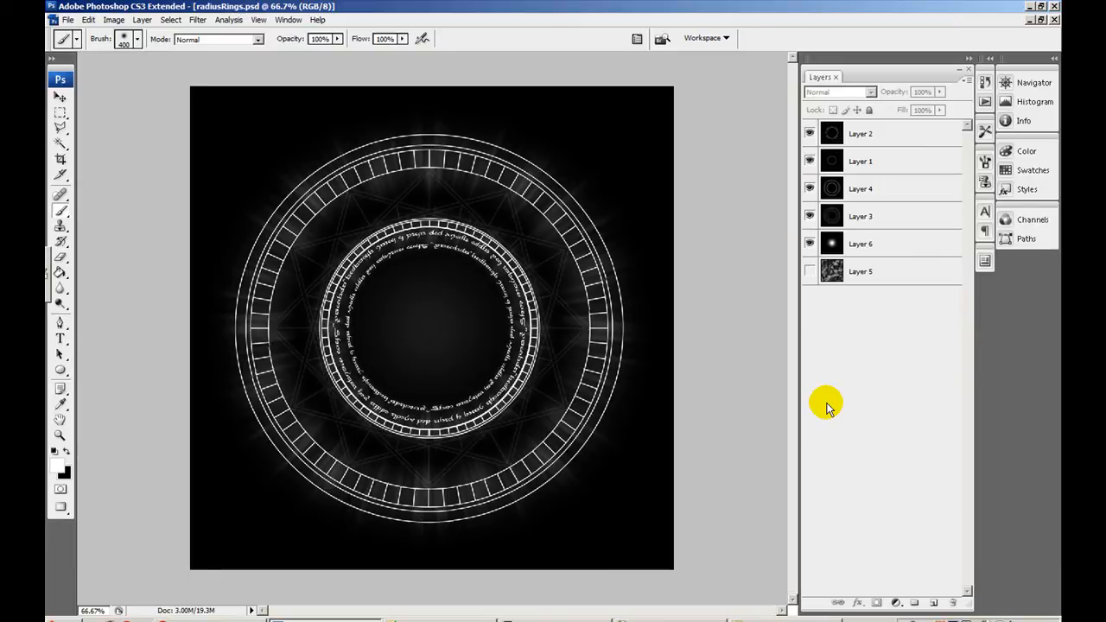
mouse_move(850, 298)
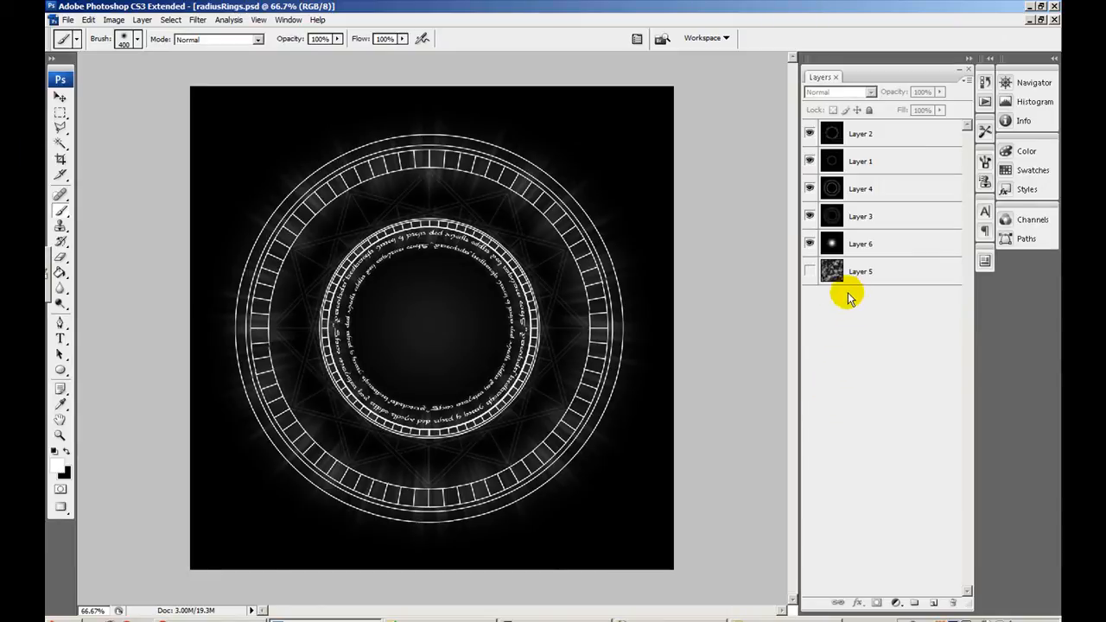
- Start a new 1024×1024-pixel Photoshop document named ringsMerge_1_2_3
click(873, 243)
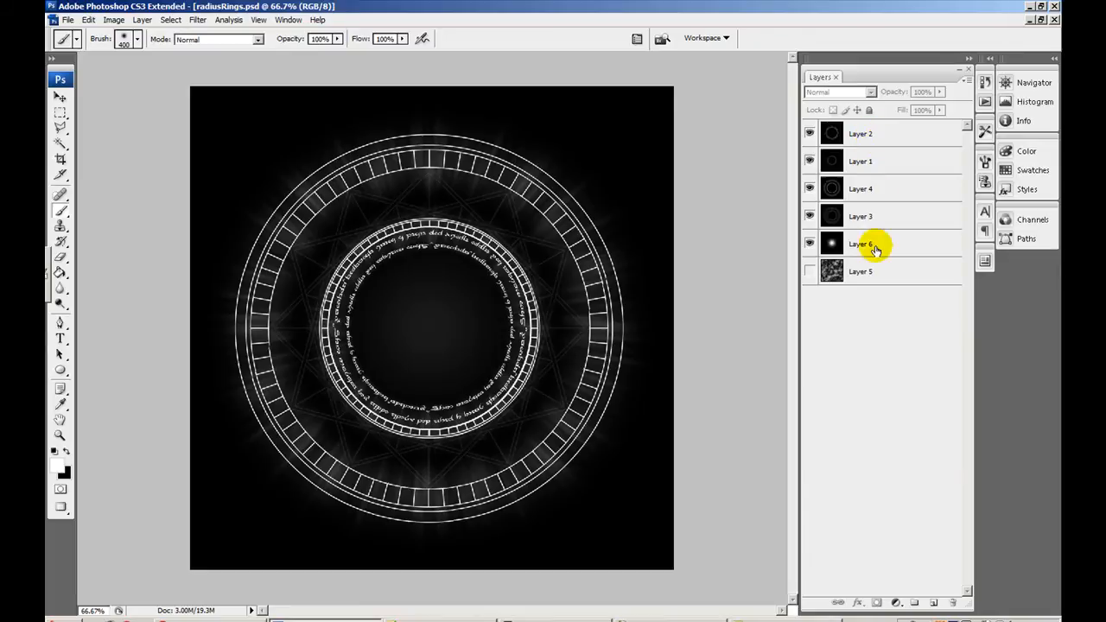
click(861, 271)
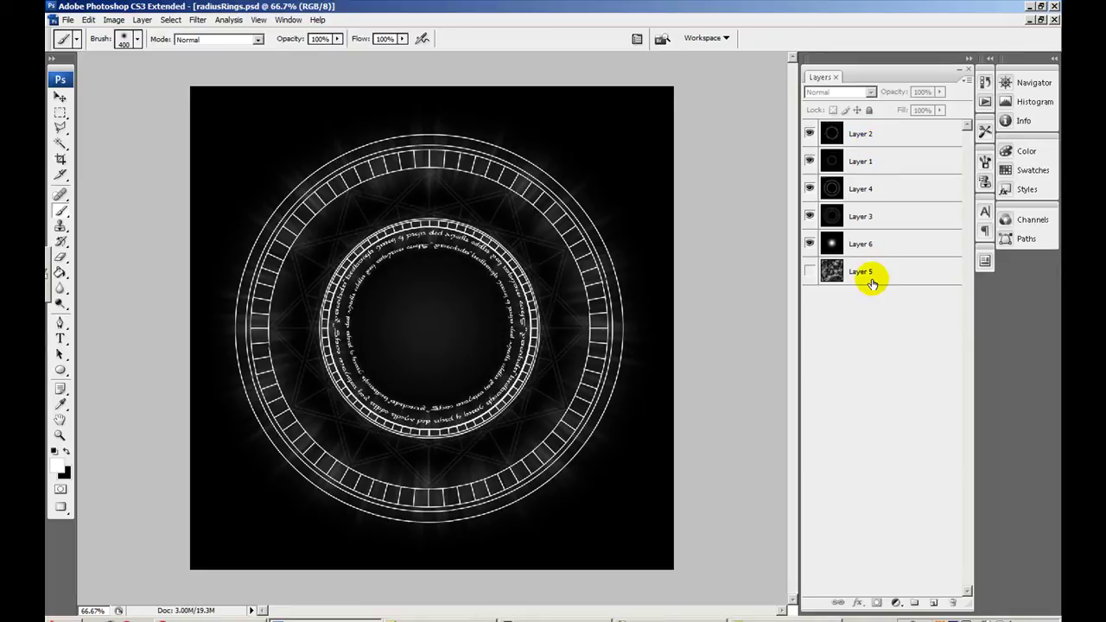
click(810, 272)
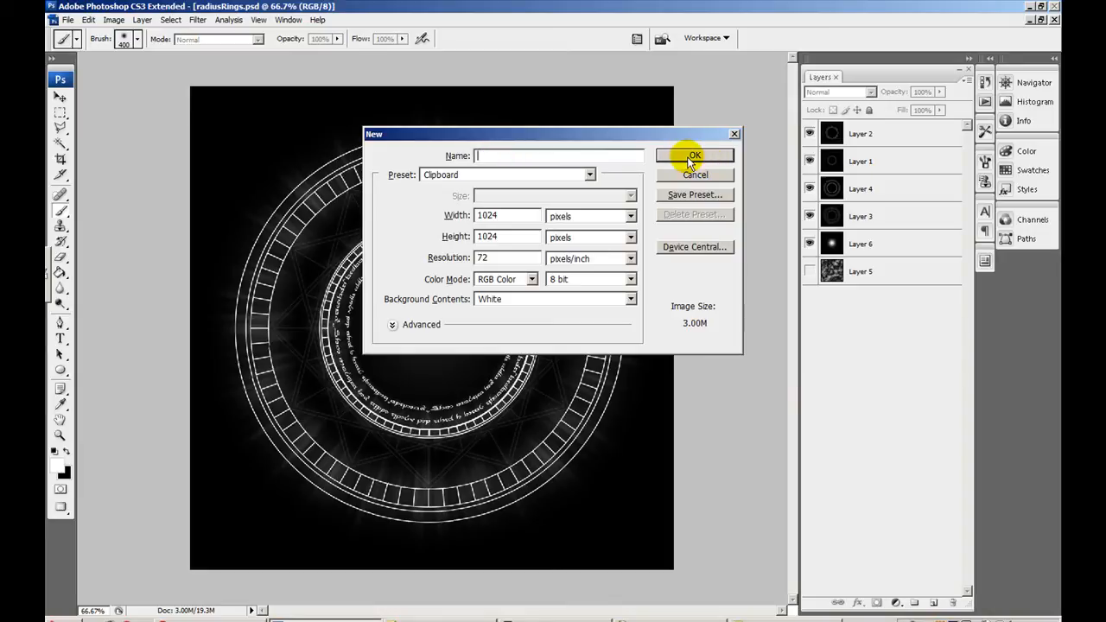
text(r)
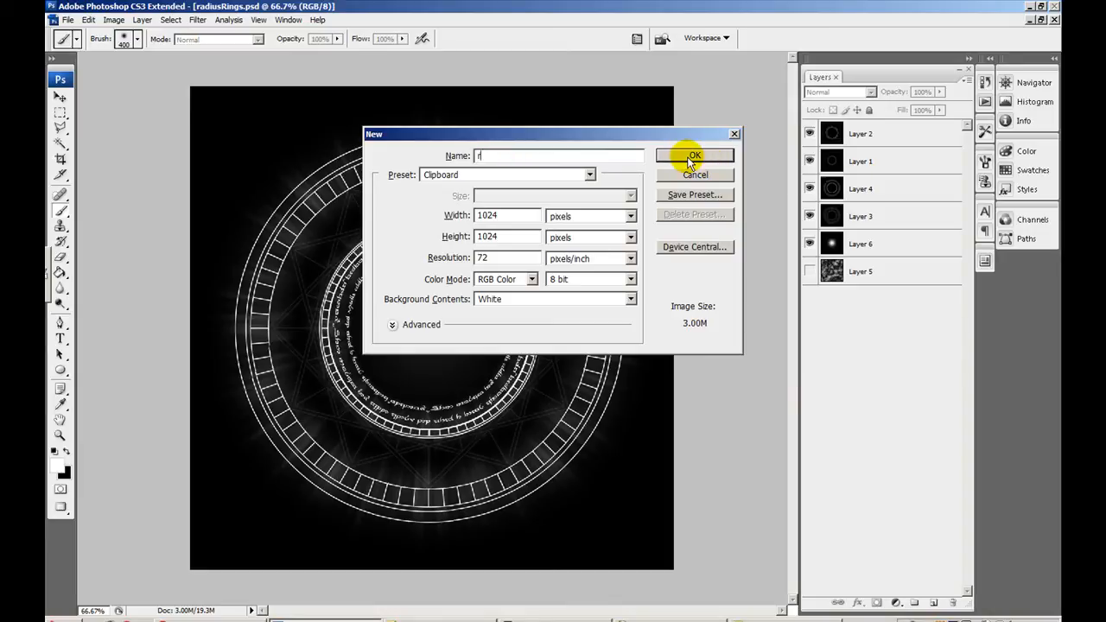
text(ringsMer)
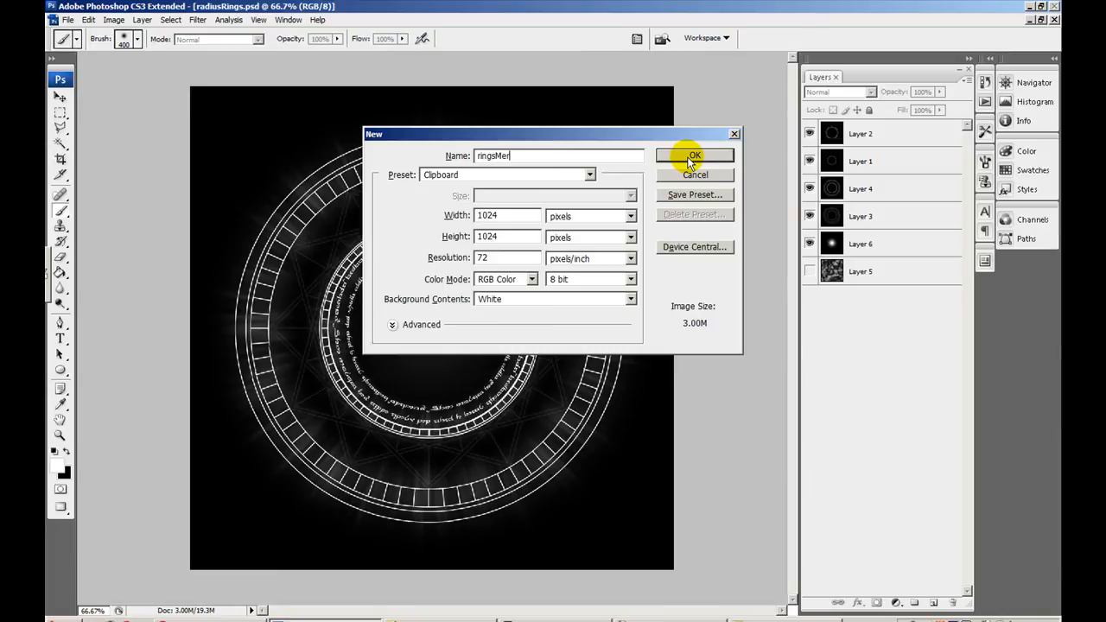
text(ge_1)
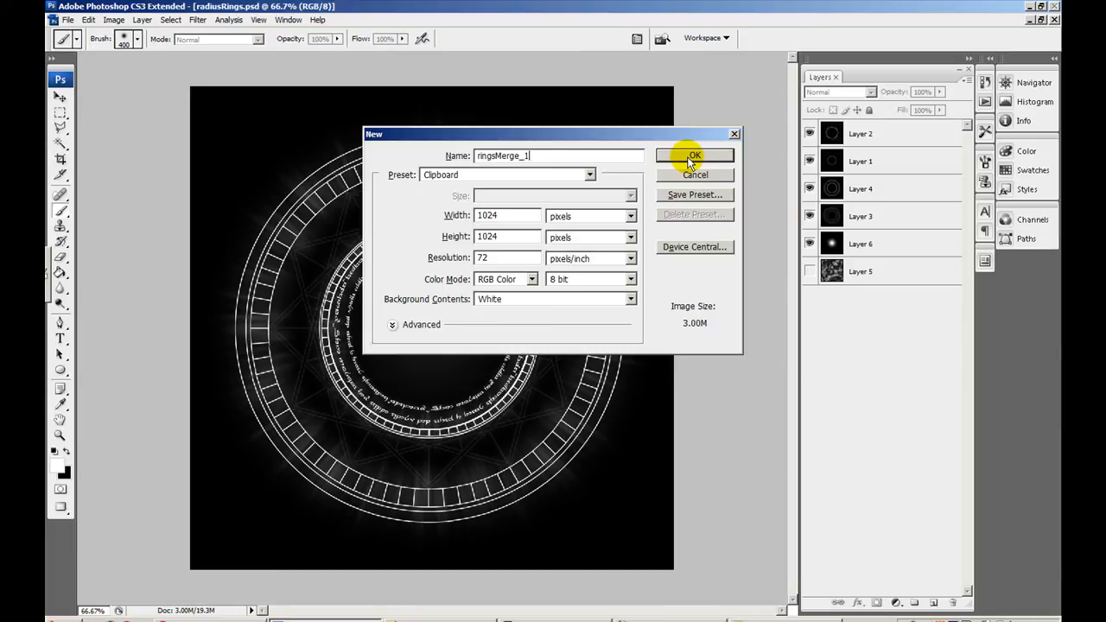
click(695, 156)
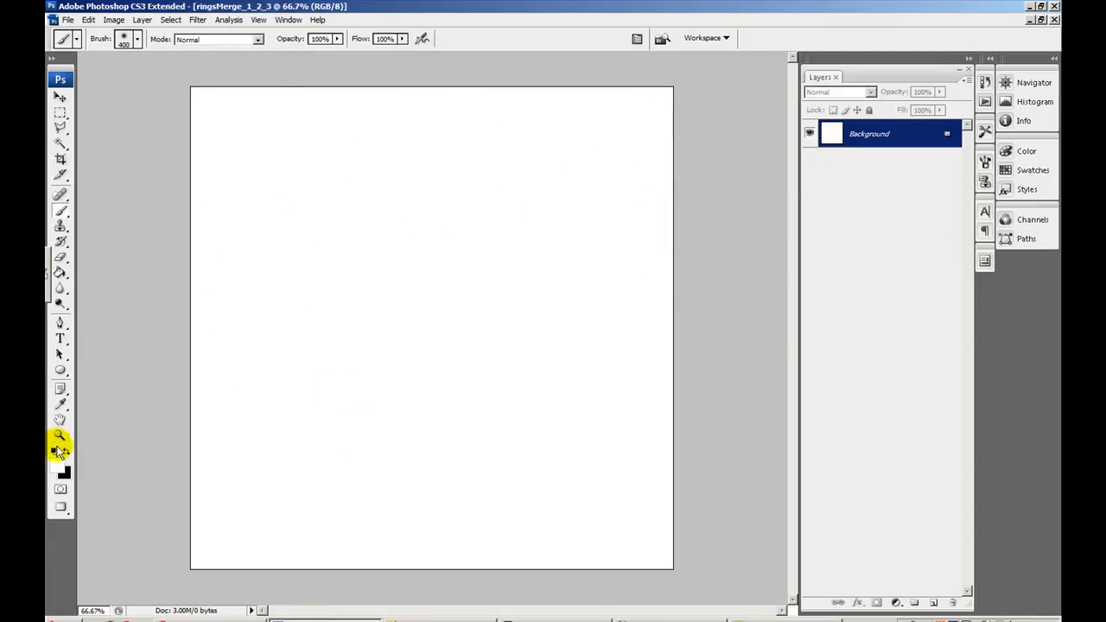
- Make black the foreground colour, fill the canvas, and bring up the colour channels
click(433, 328)
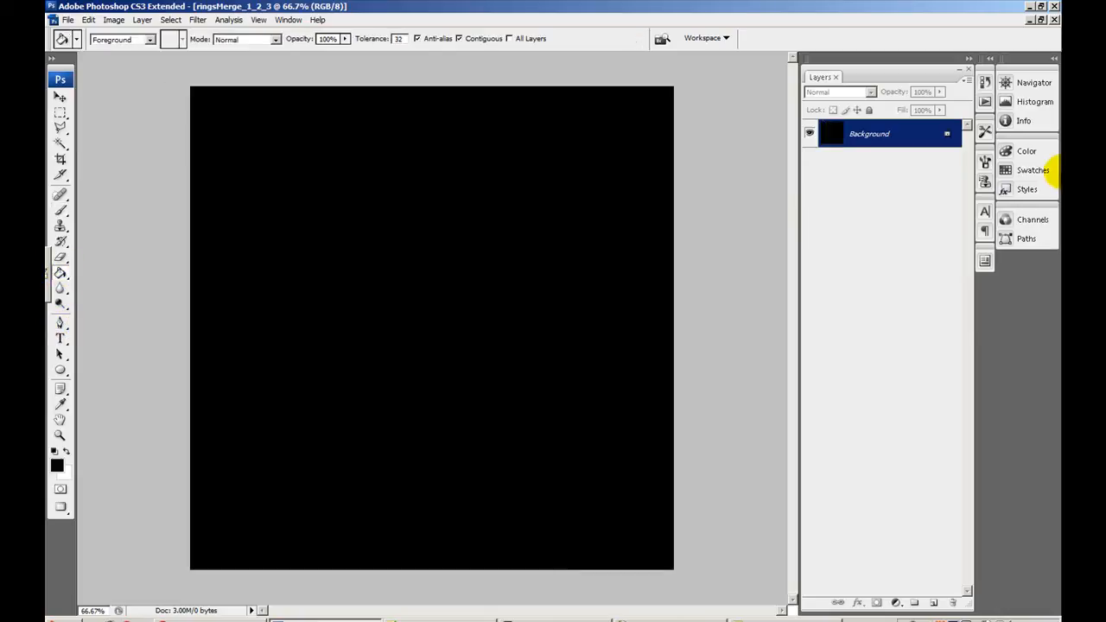
click(1033, 219)
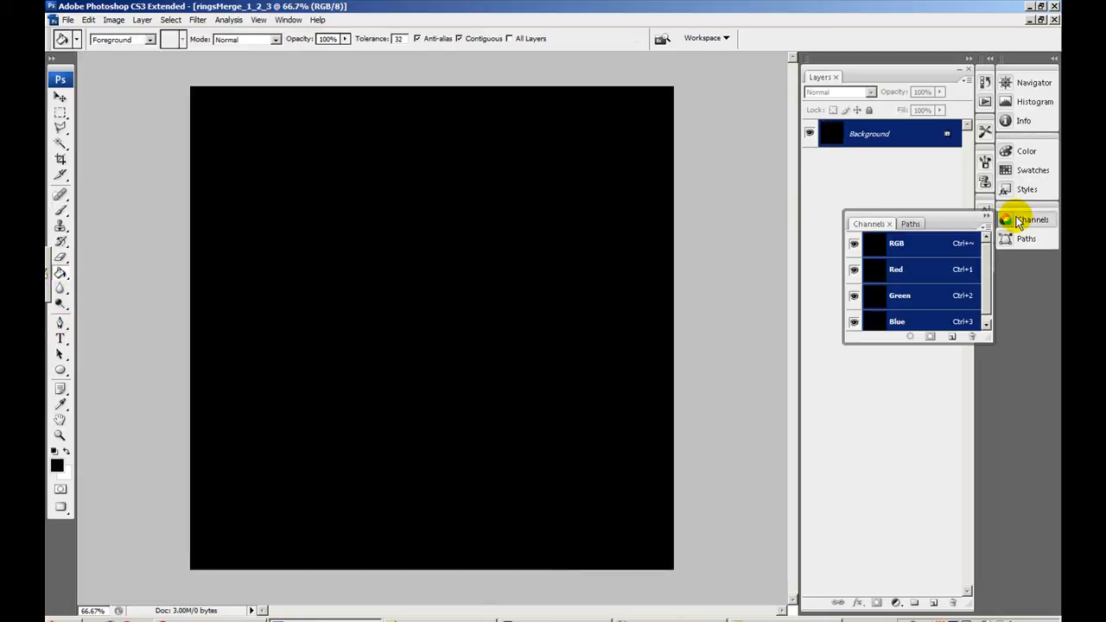
click(900, 294)
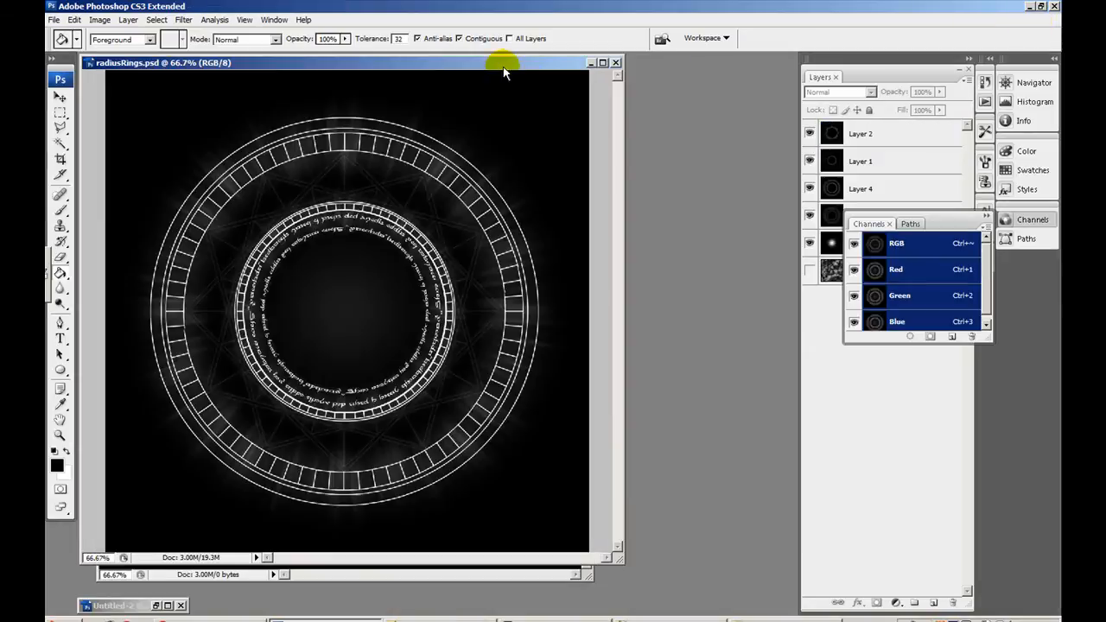
click(863, 133)
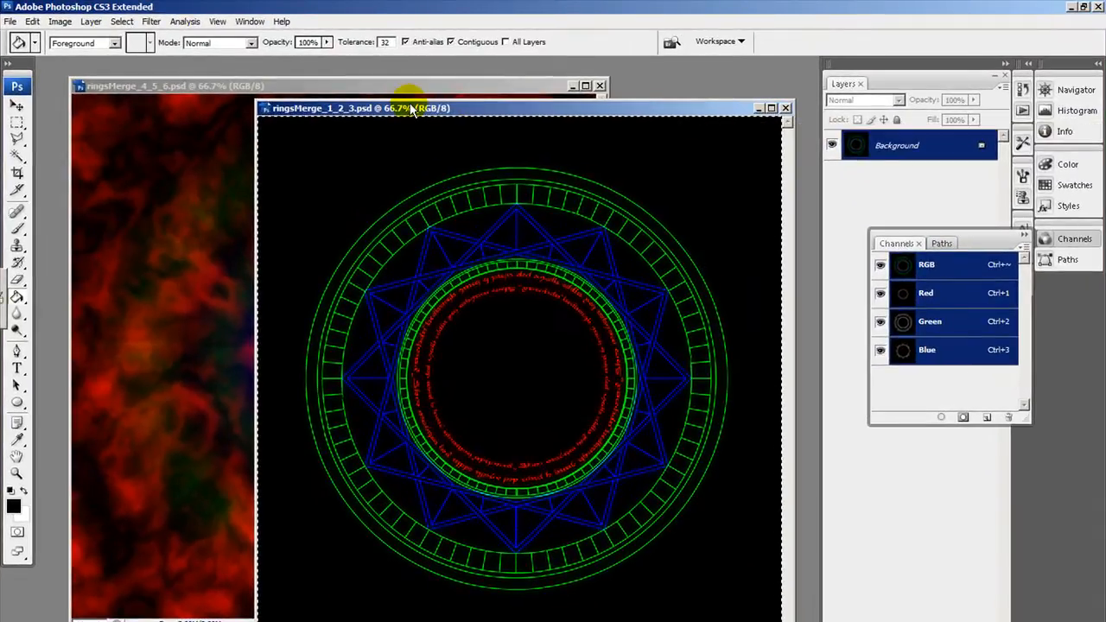
mouse_move(310, 115)
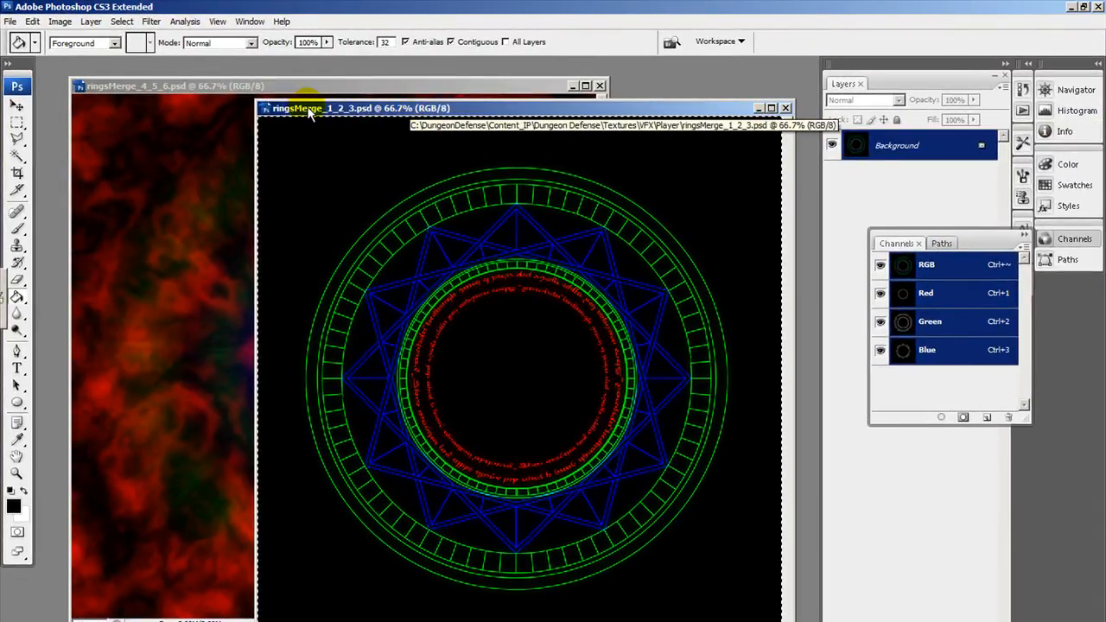
- Preview ringsMerge_4_5_6's red cloud, green ring glow and blue soft-glow channels
click(173, 86)
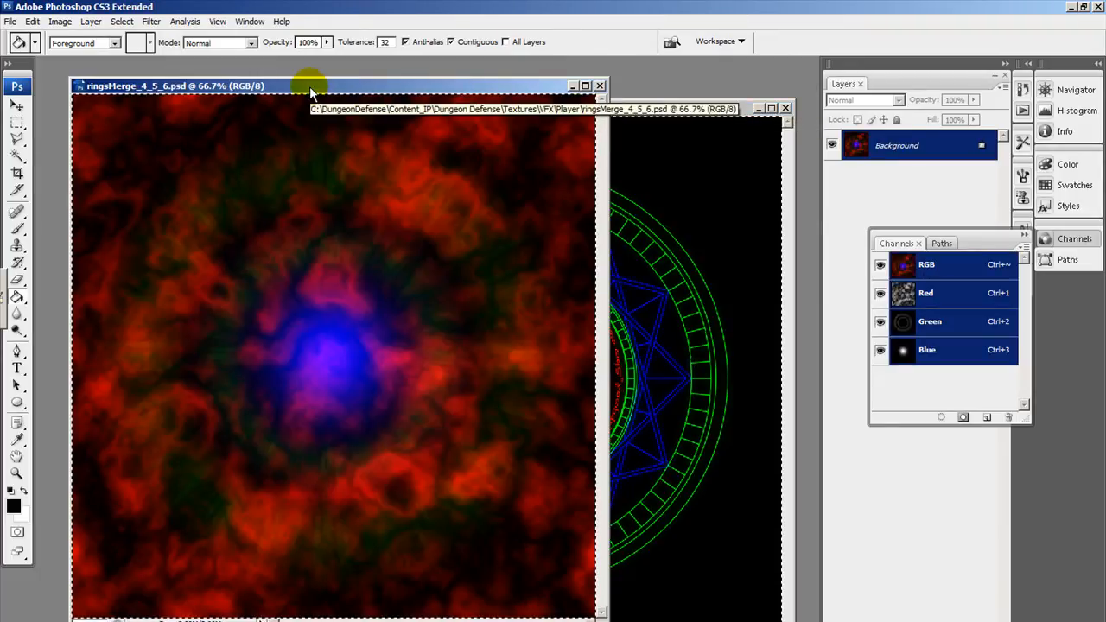
mouse_move(318, 93)
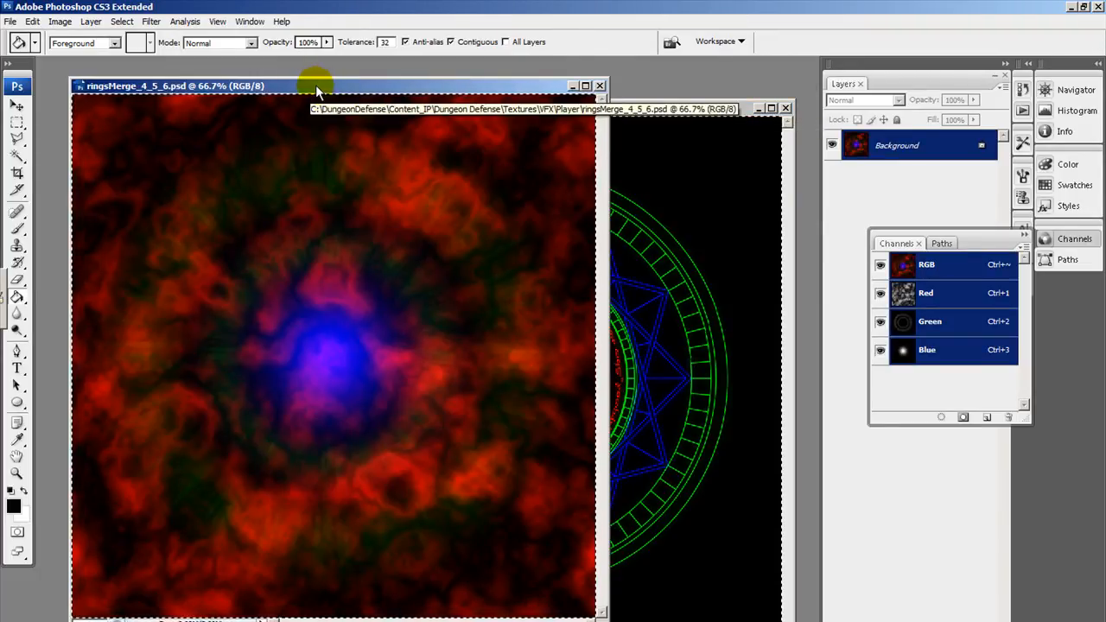
click(926, 294)
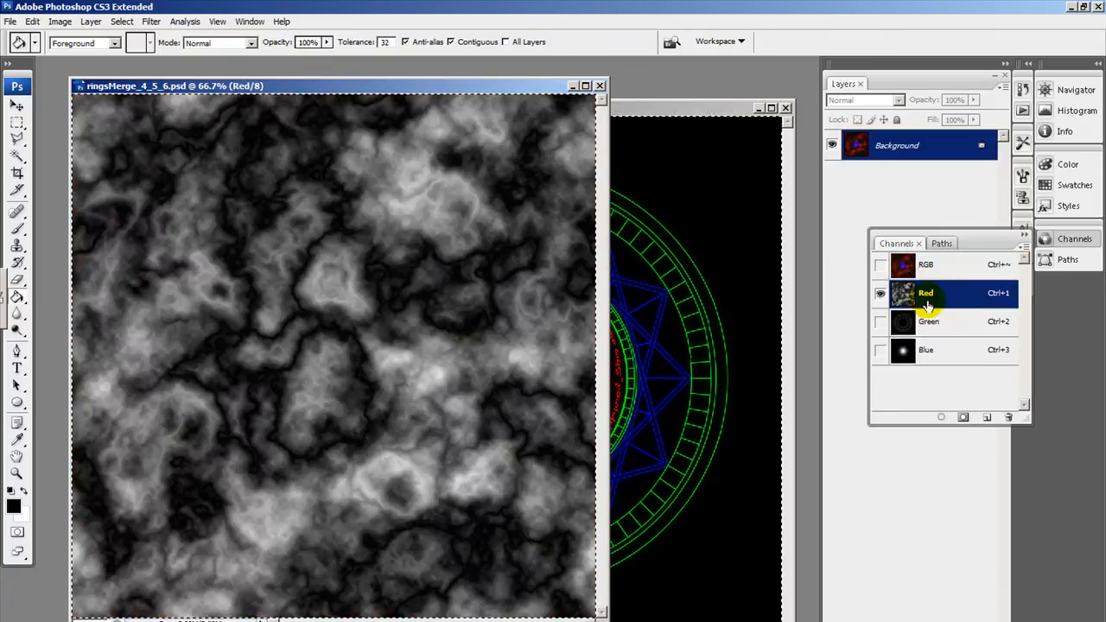
click(927, 349)
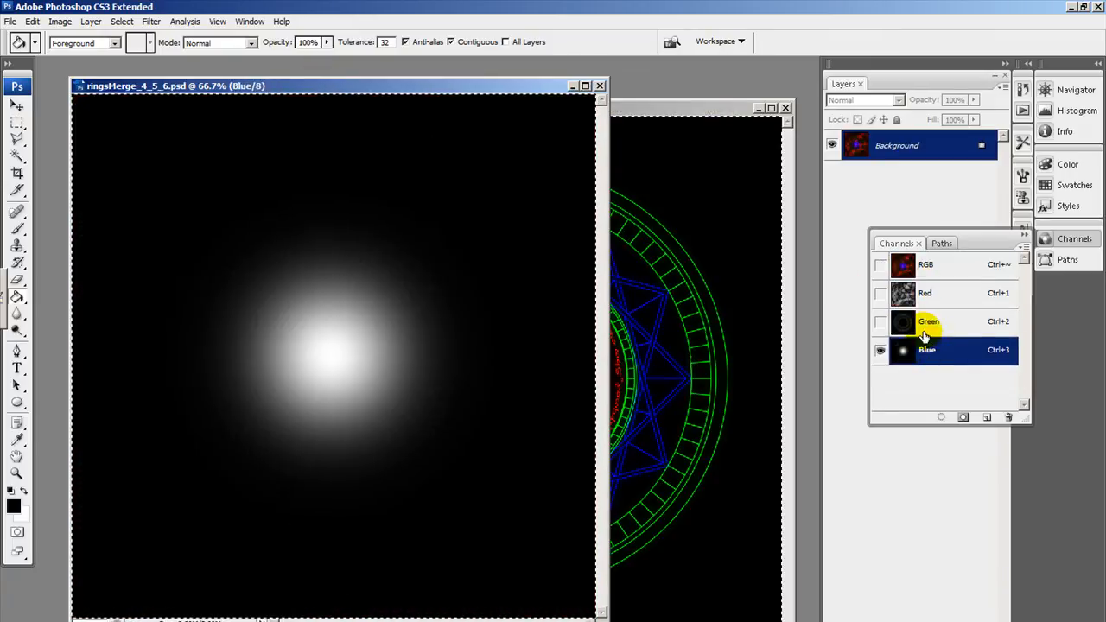
click(926, 292)
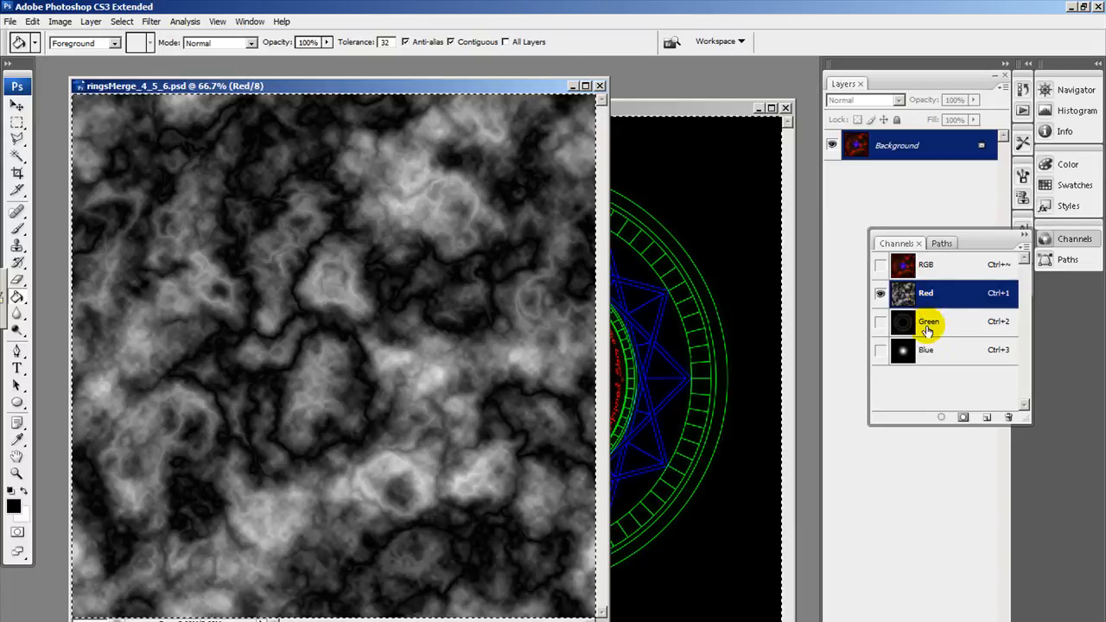
click(930, 321)
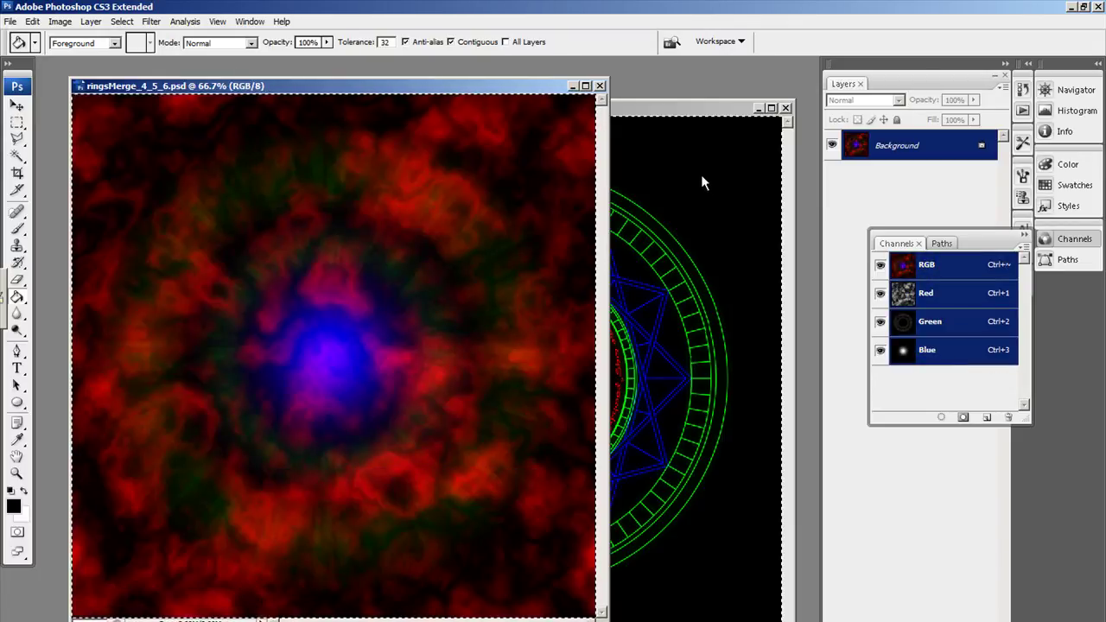
mouse_move(704, 151)
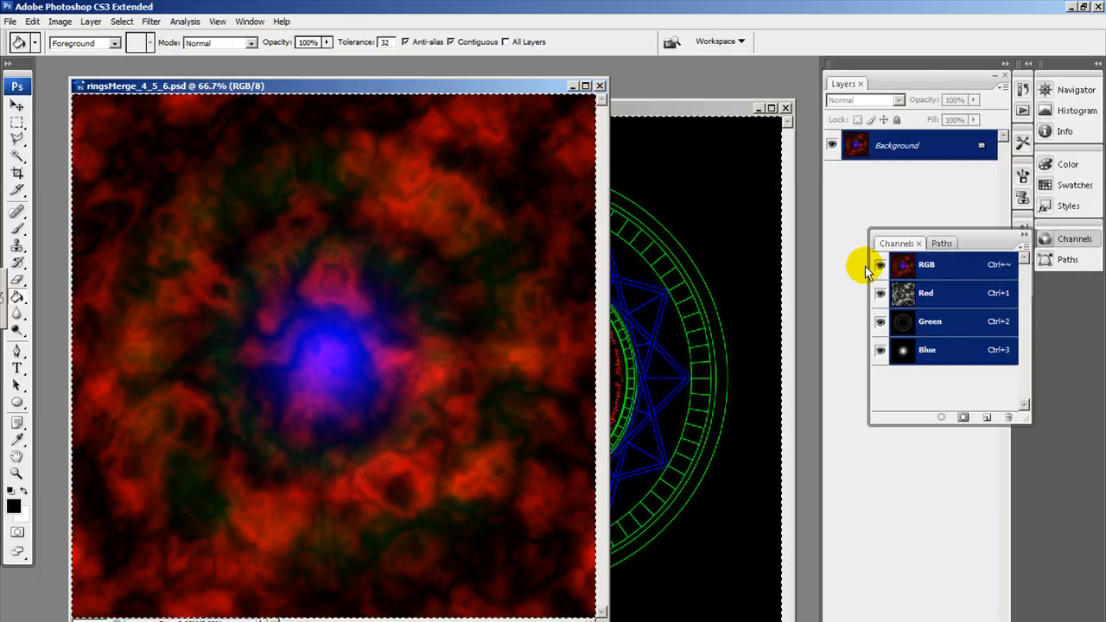
click(930, 321)
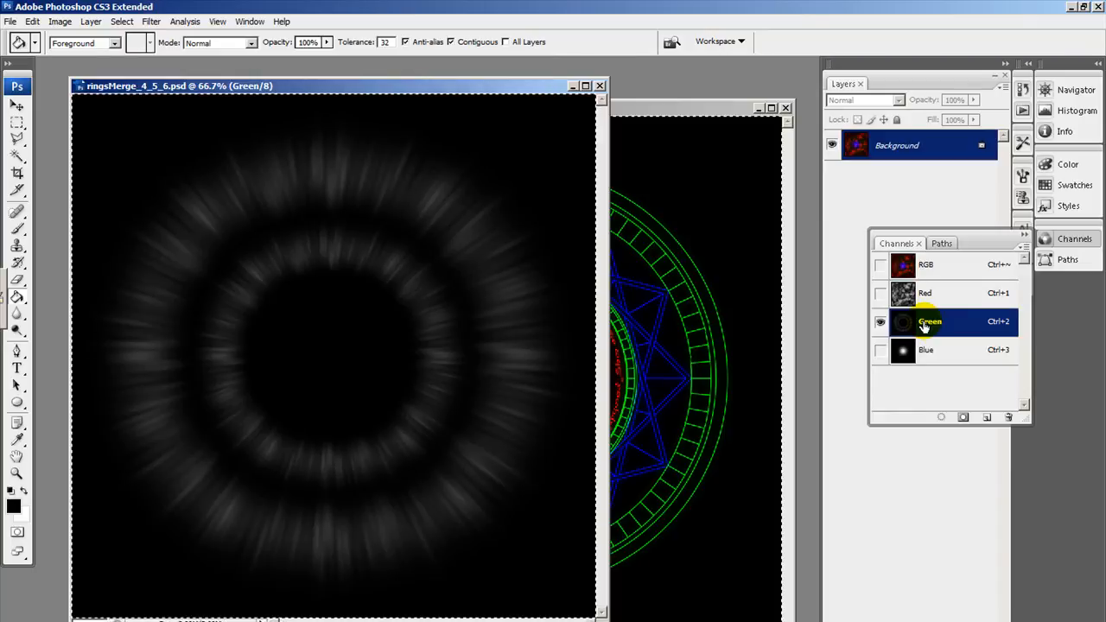
click(926, 293)
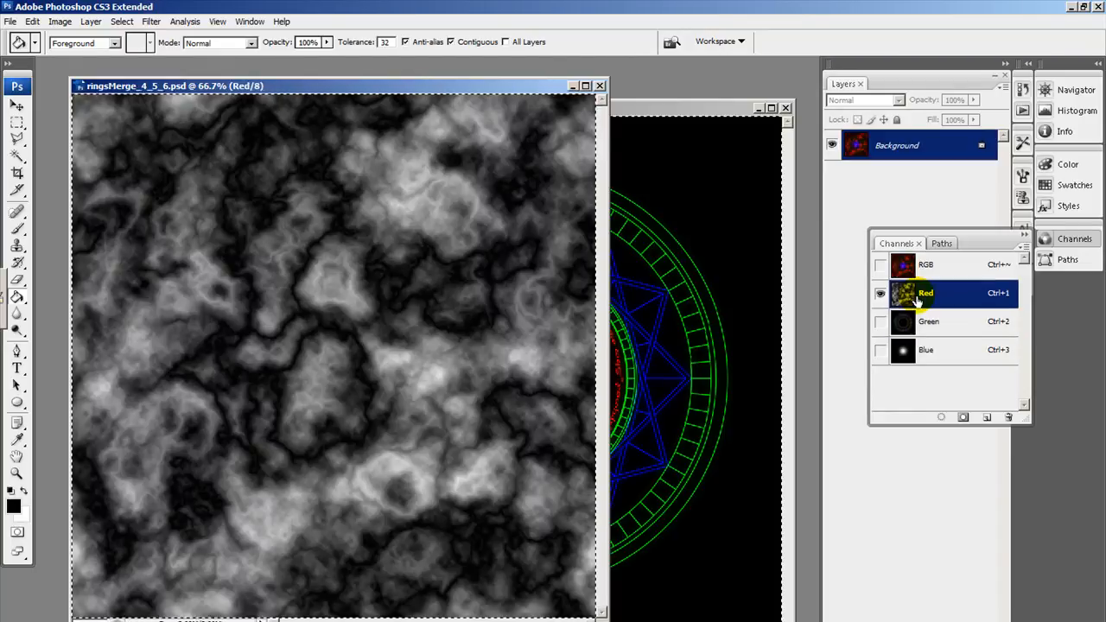
click(927, 349)
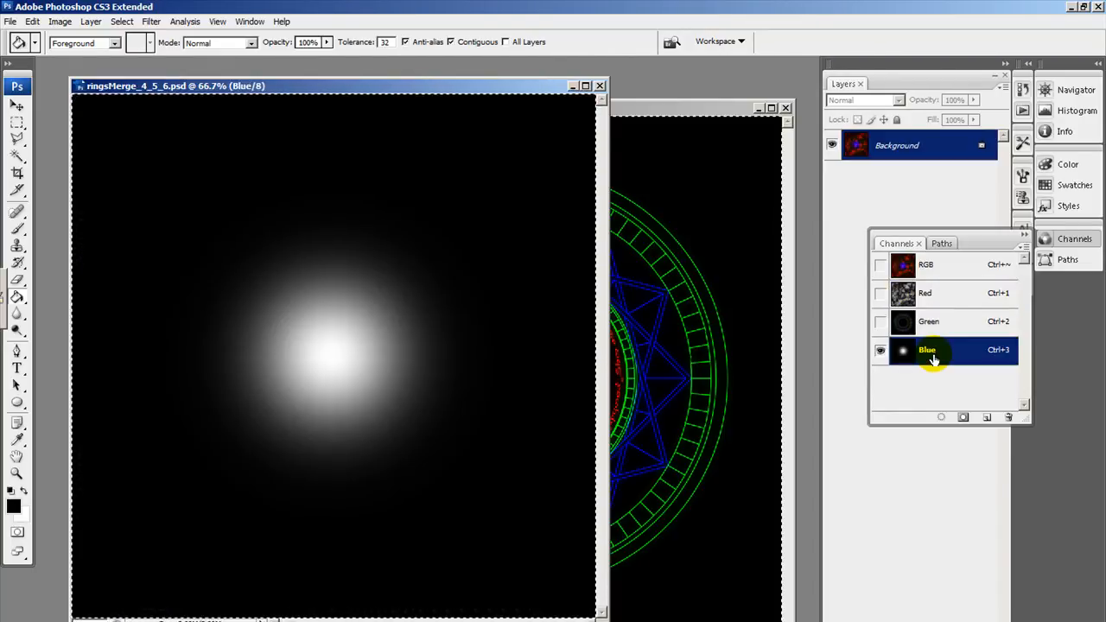
mouse_move(929, 321)
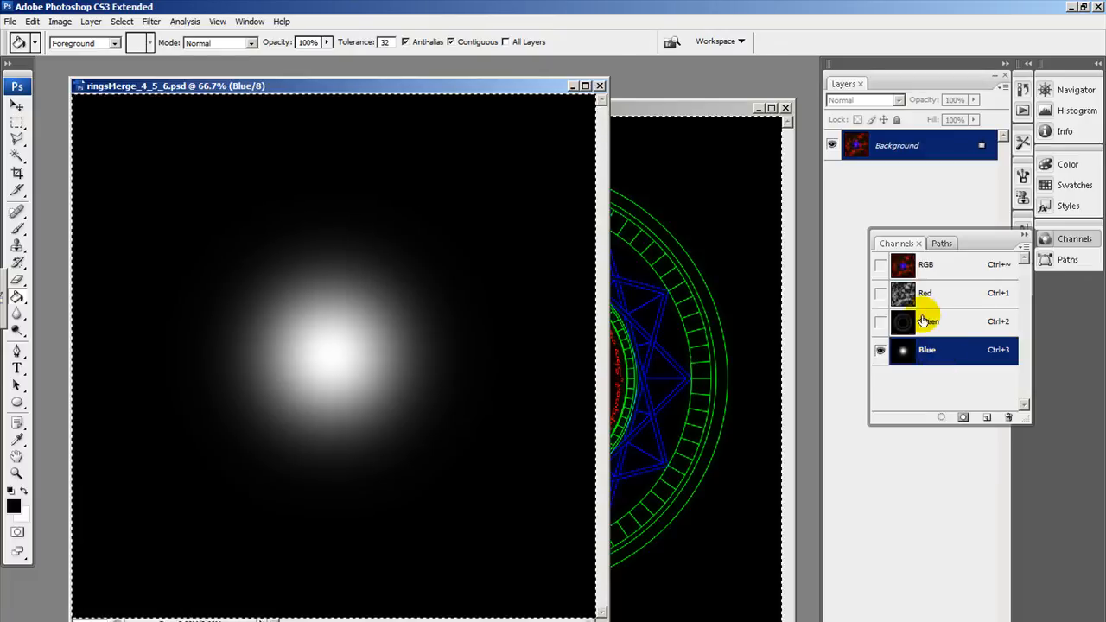
click(927, 264)
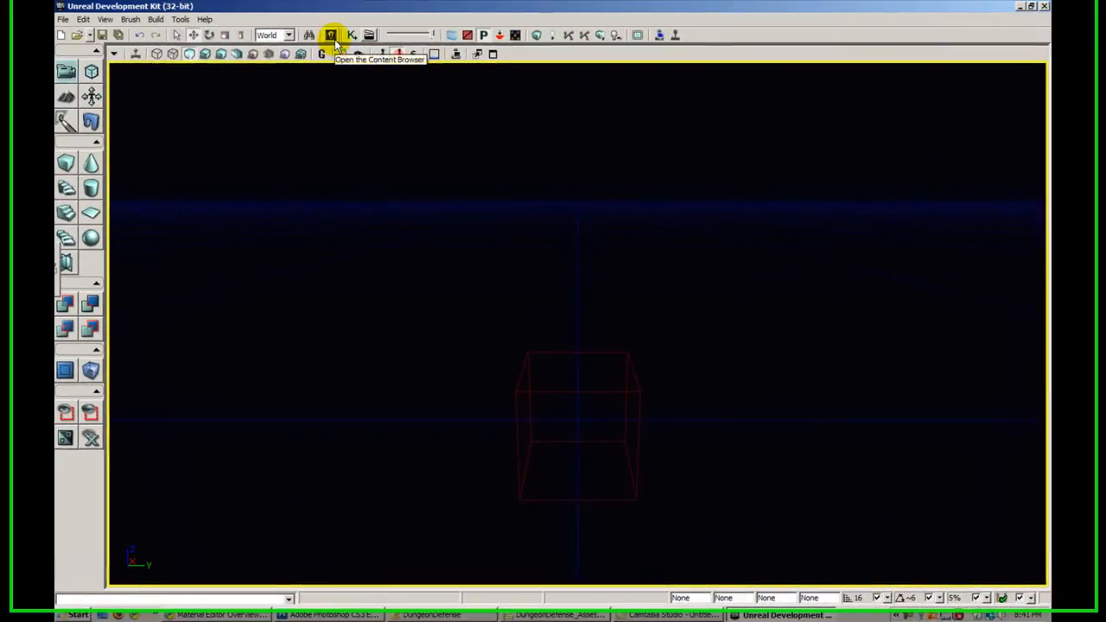
- Start an import into the DunDefVFX Textures package from the asset browser
click(330, 35)
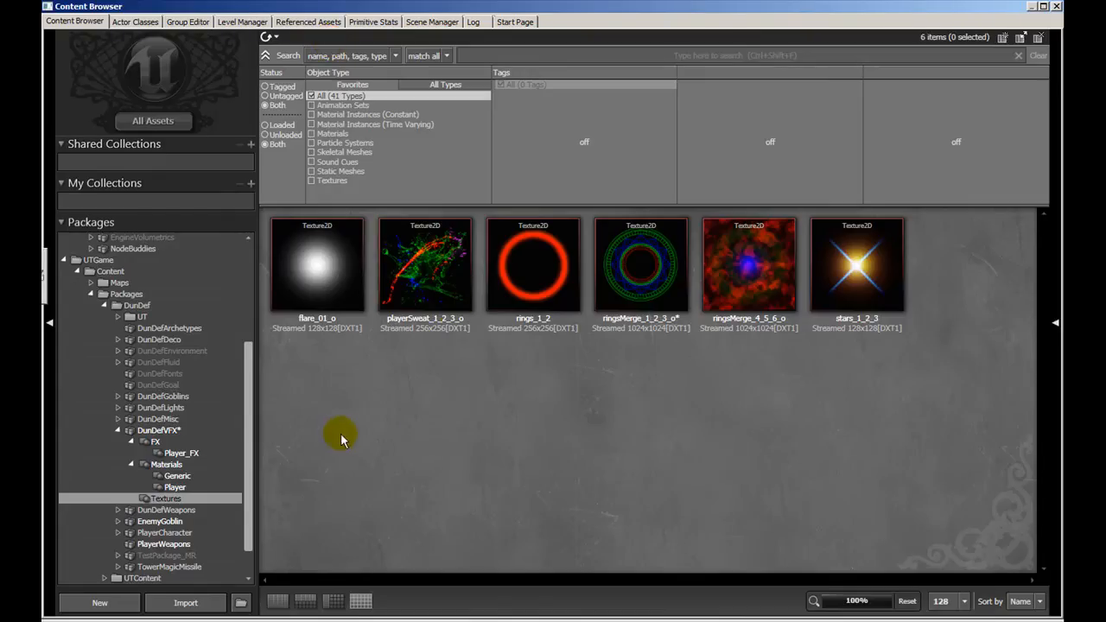
scroll(down, 3)
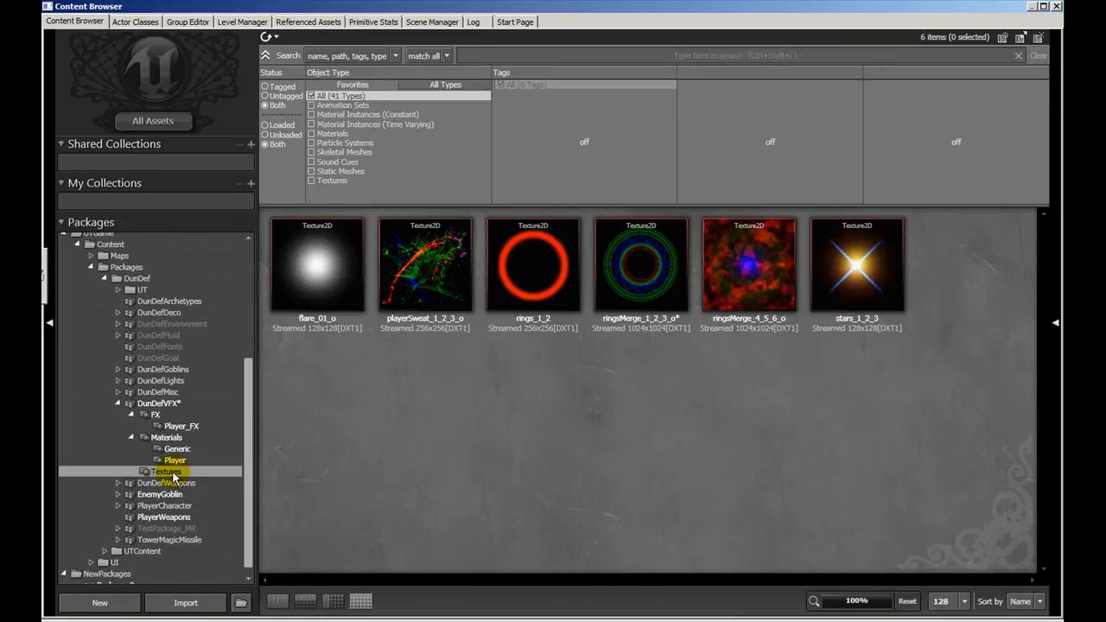
right_click(165, 471)
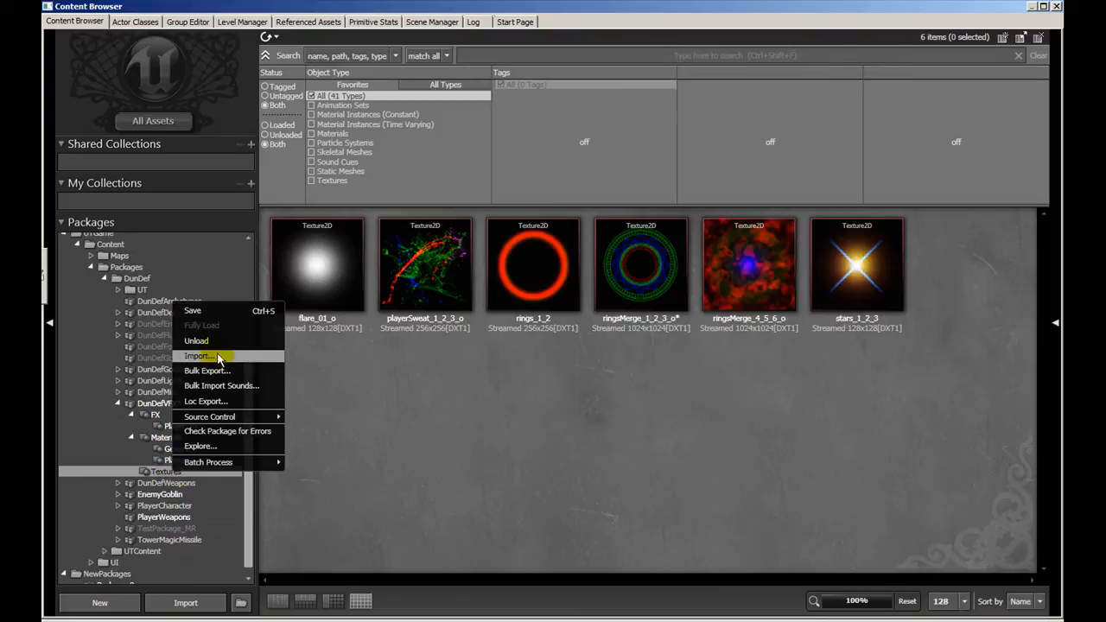
click(199, 356)
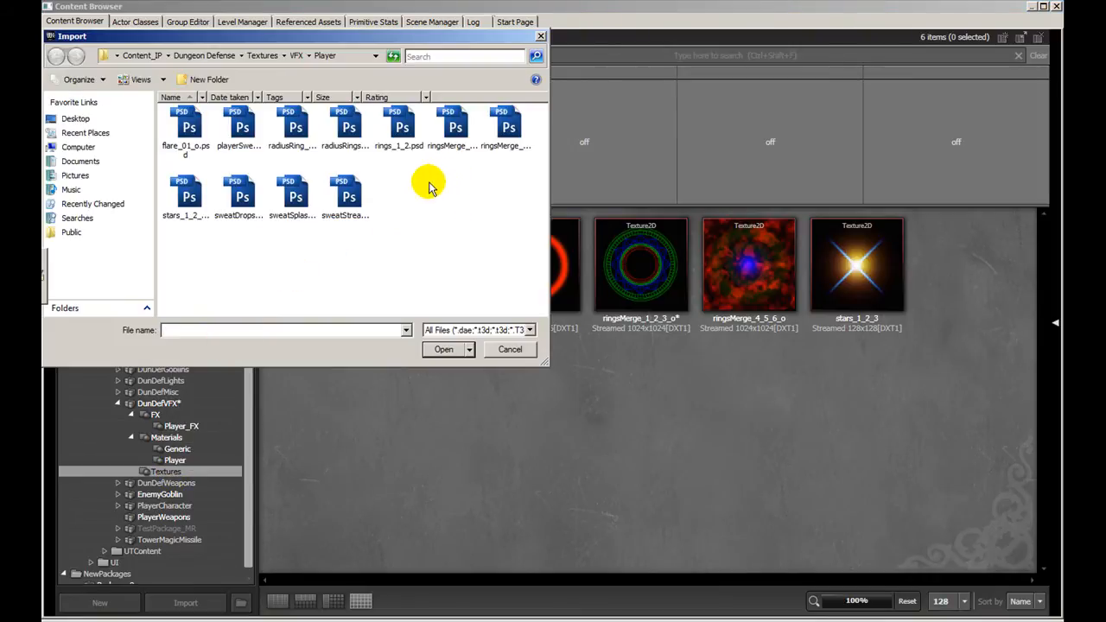
- Choose ringsMerge_1_2_3.psd and toggle the Compression No Alpha option on and off
click(454, 127)
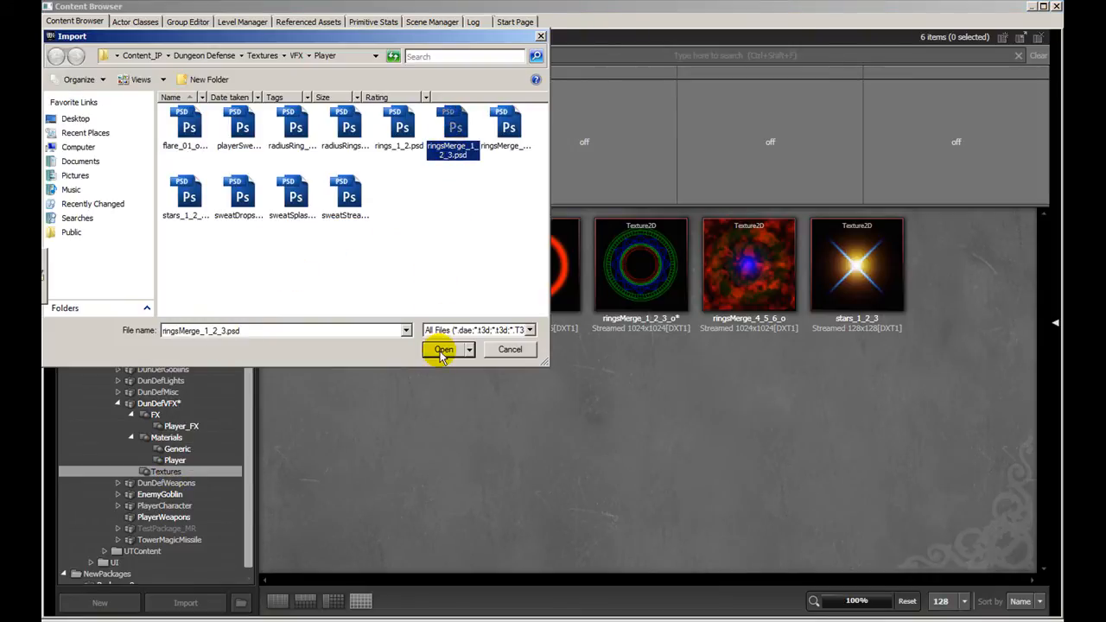
click(443, 349)
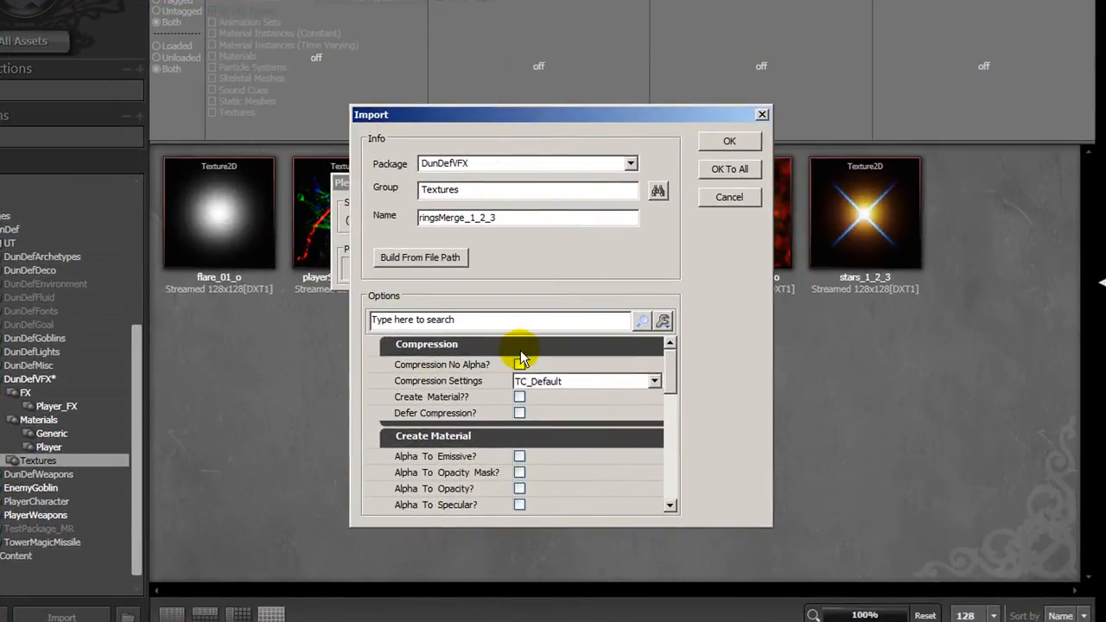
mouse_move(553, 237)
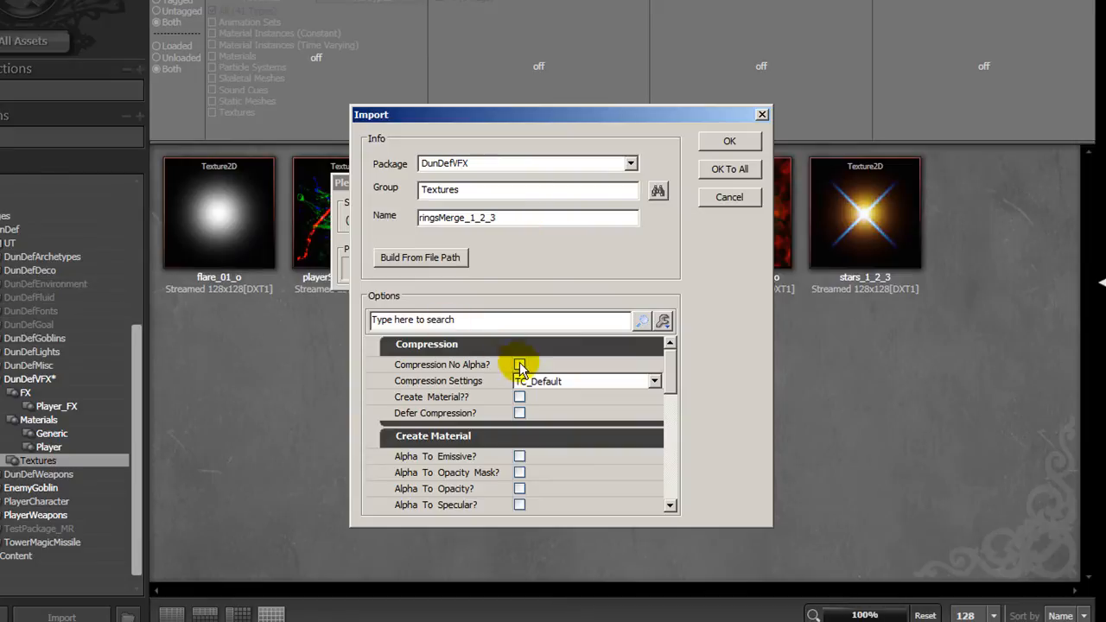
click(520, 364)
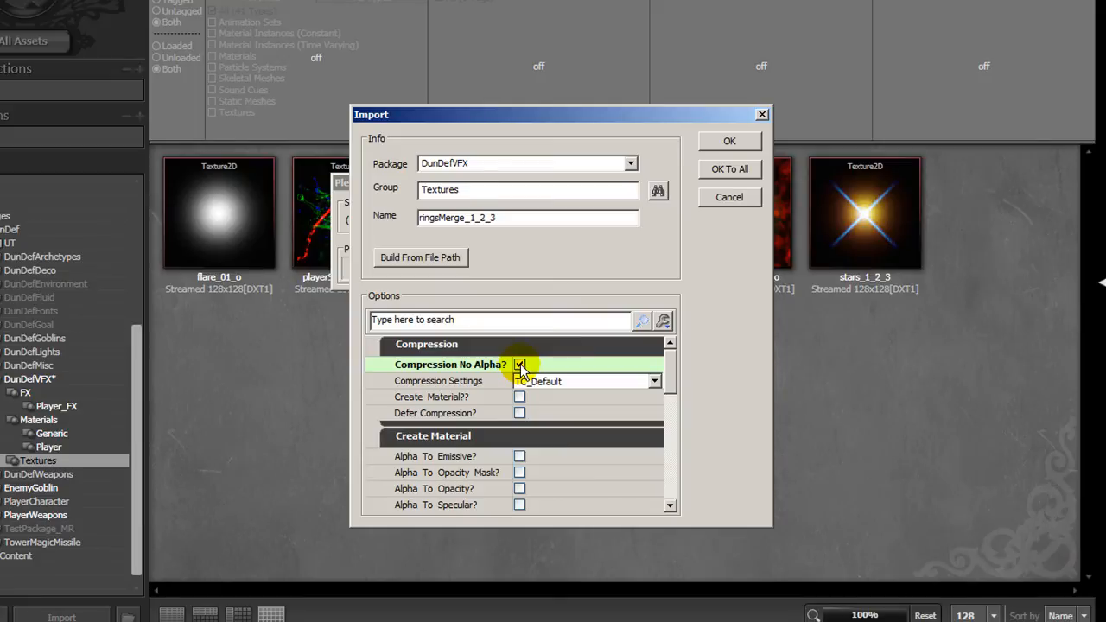
click(520, 364)
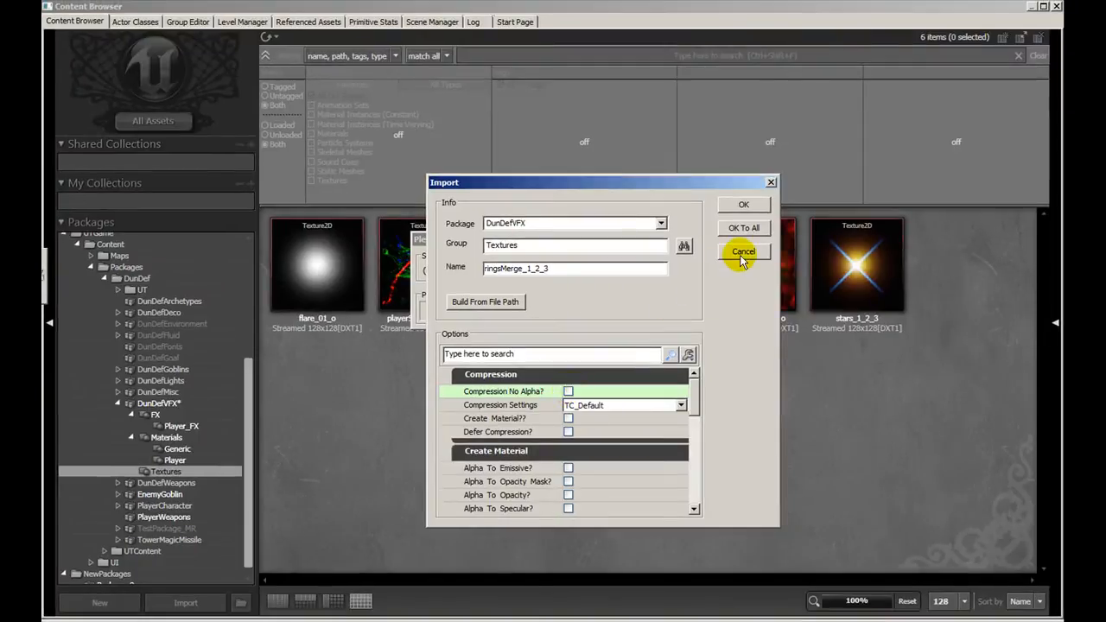
- Cancel the import and open the ringsMerge_1_2_3_o texture's properties
click(744, 251)
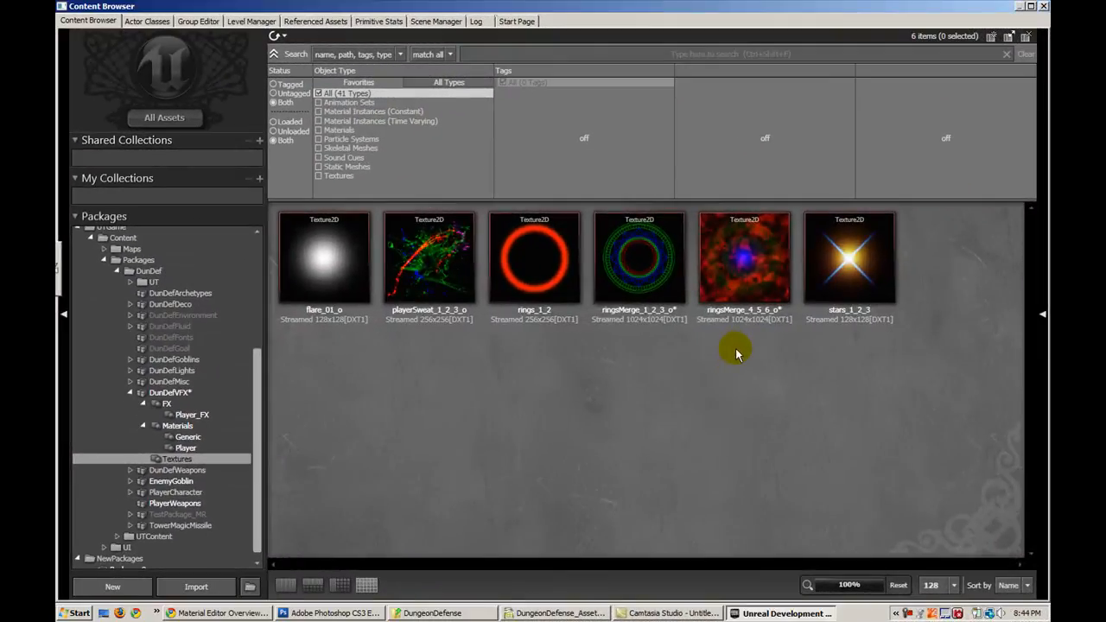
double_click(640, 256)
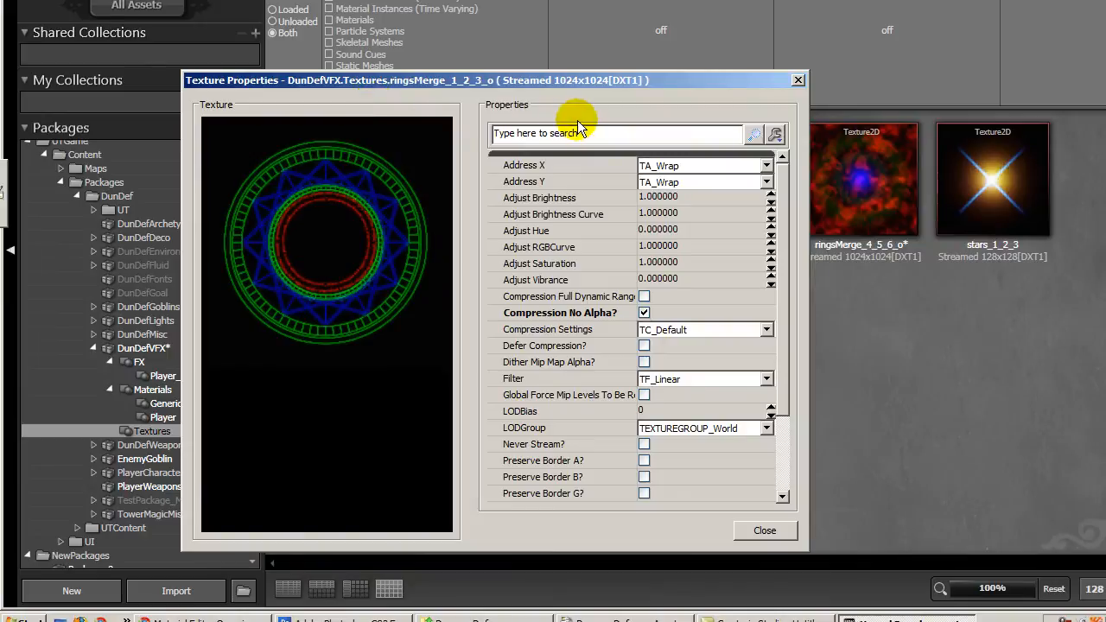
mouse_move(562, 173)
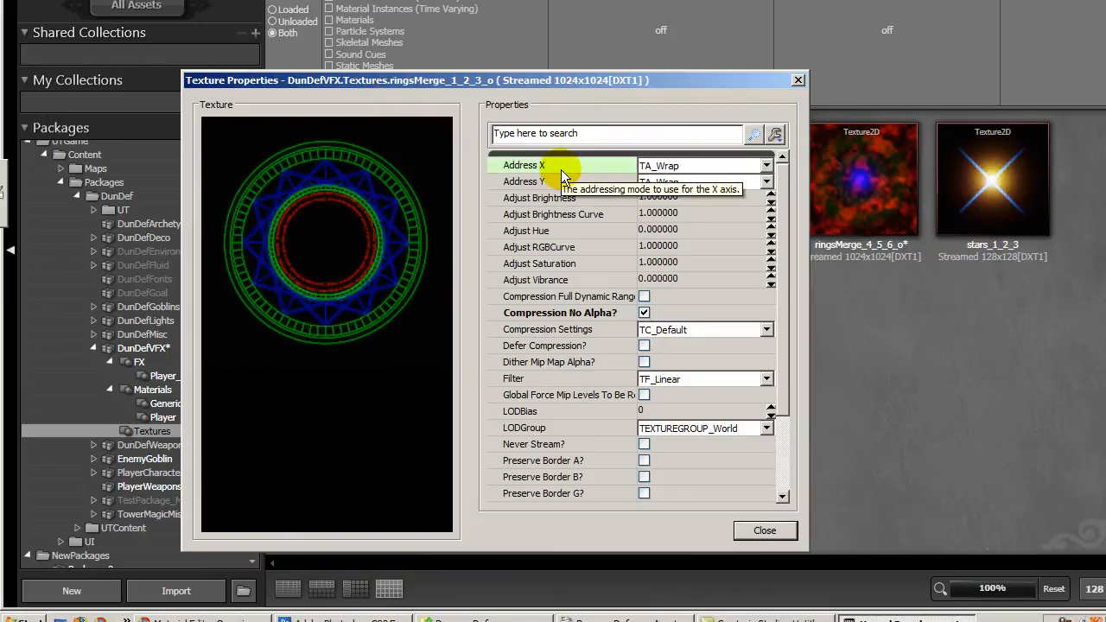
mouse_move(722, 181)
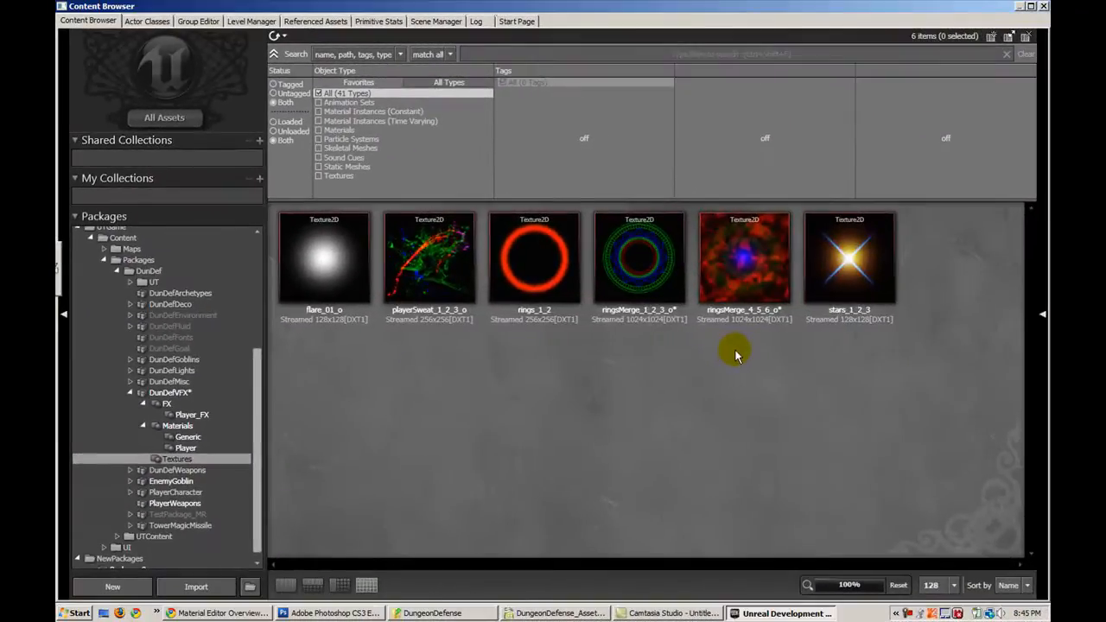
- Create a material named rings_MAT in the Player group and open it for editing
click(186, 451)
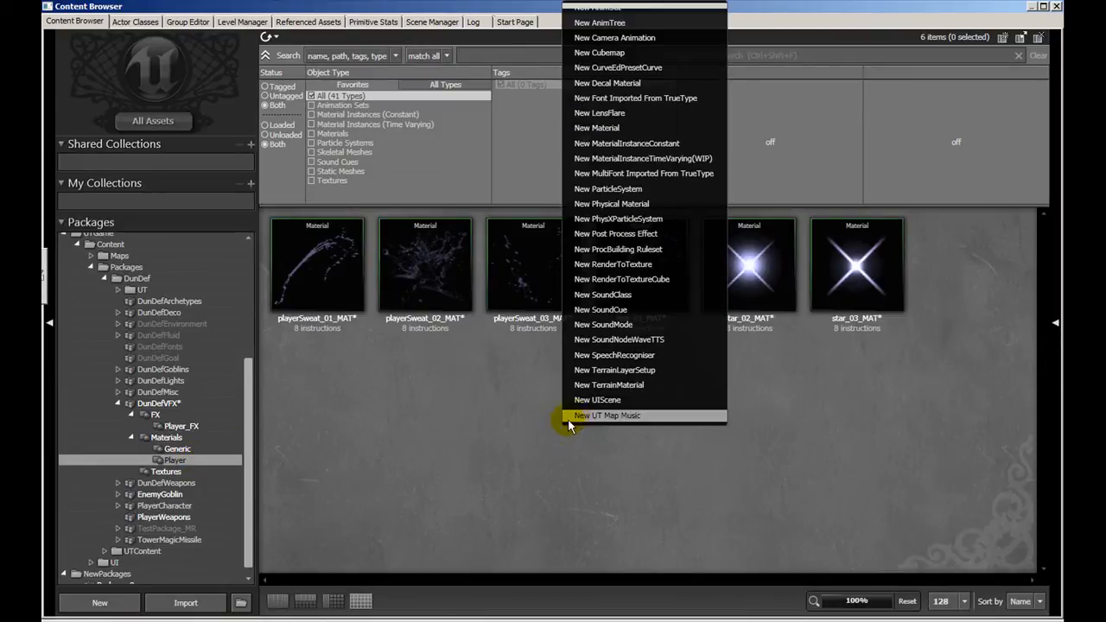
mouse_move(627, 143)
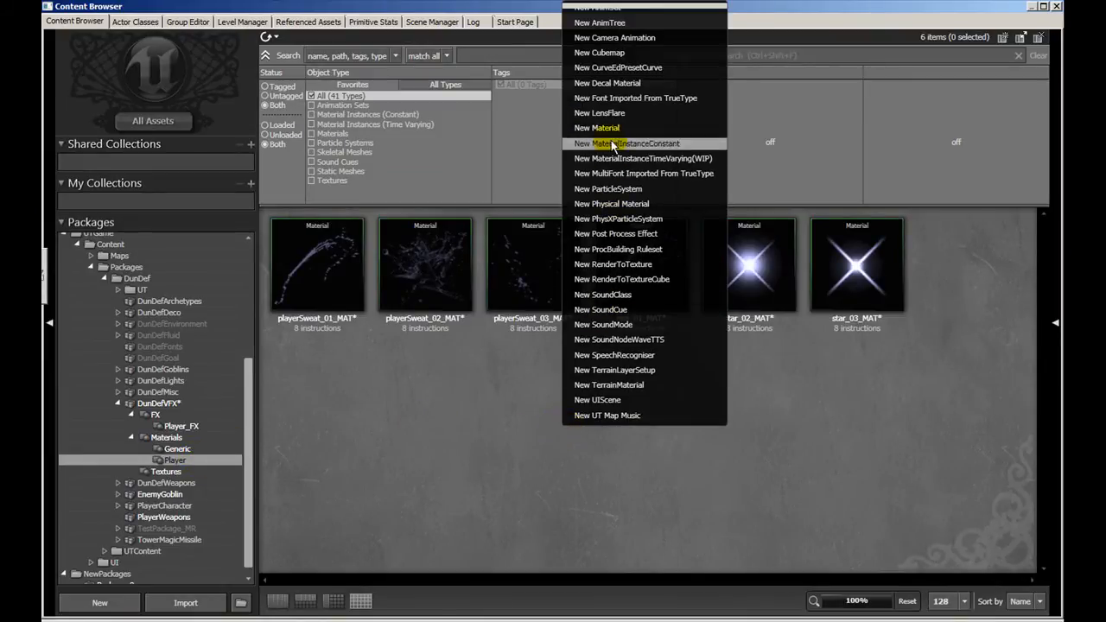
click(597, 128)
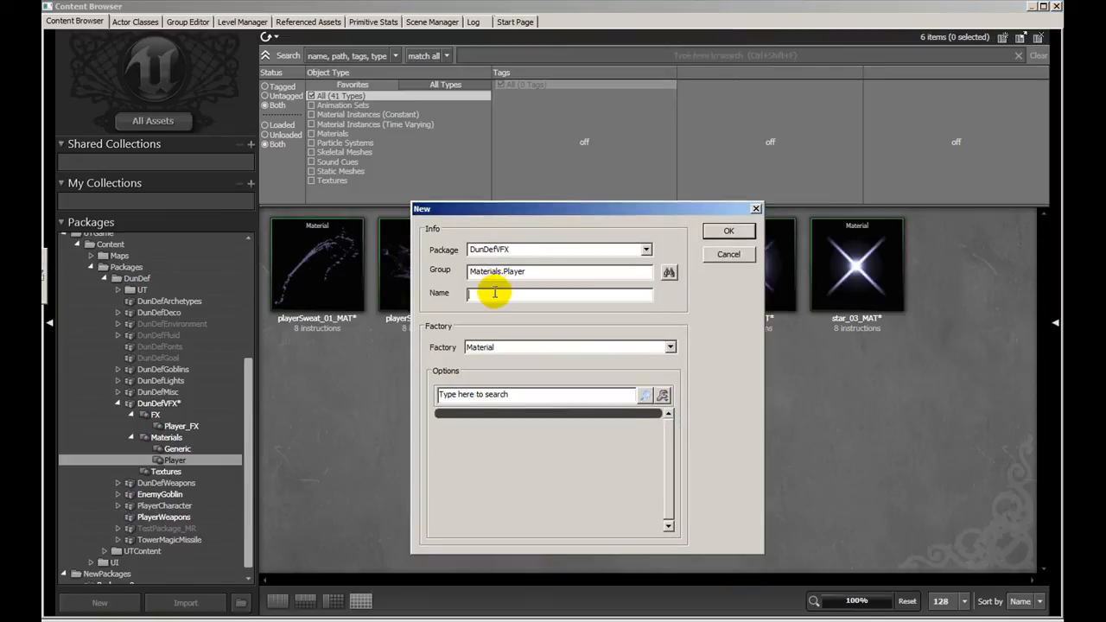
text(rings_)
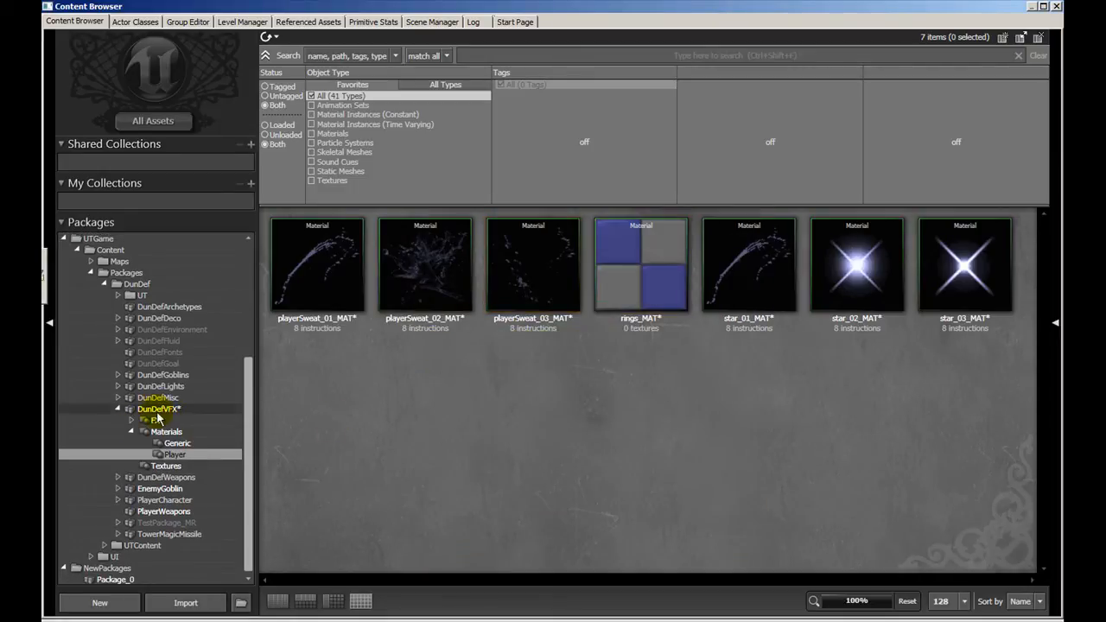
mouse_move(458, 407)
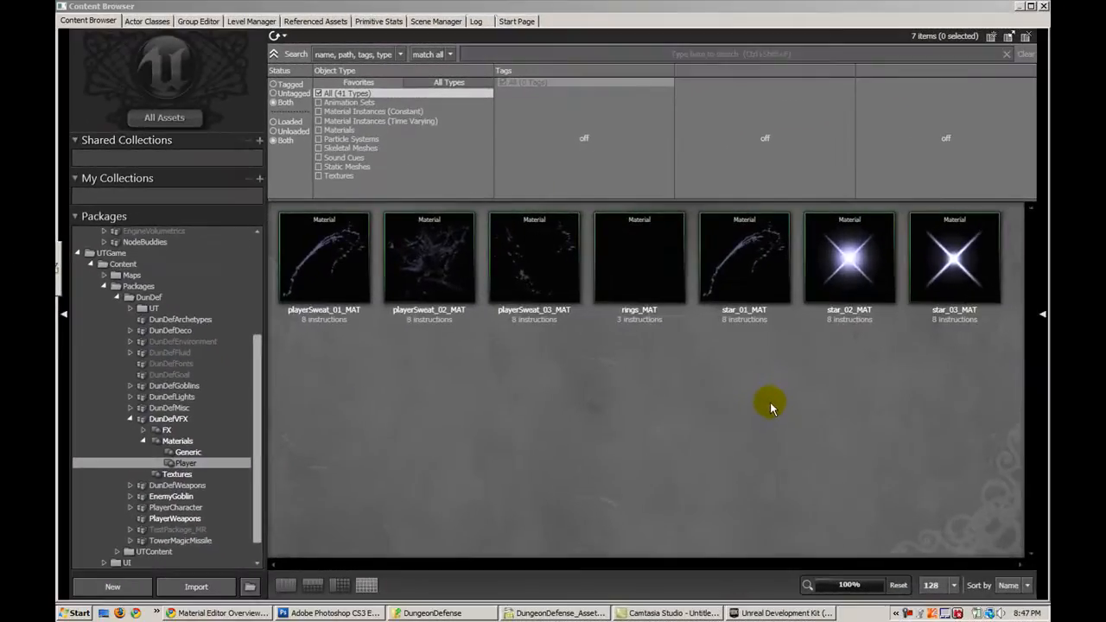
click(640, 259)
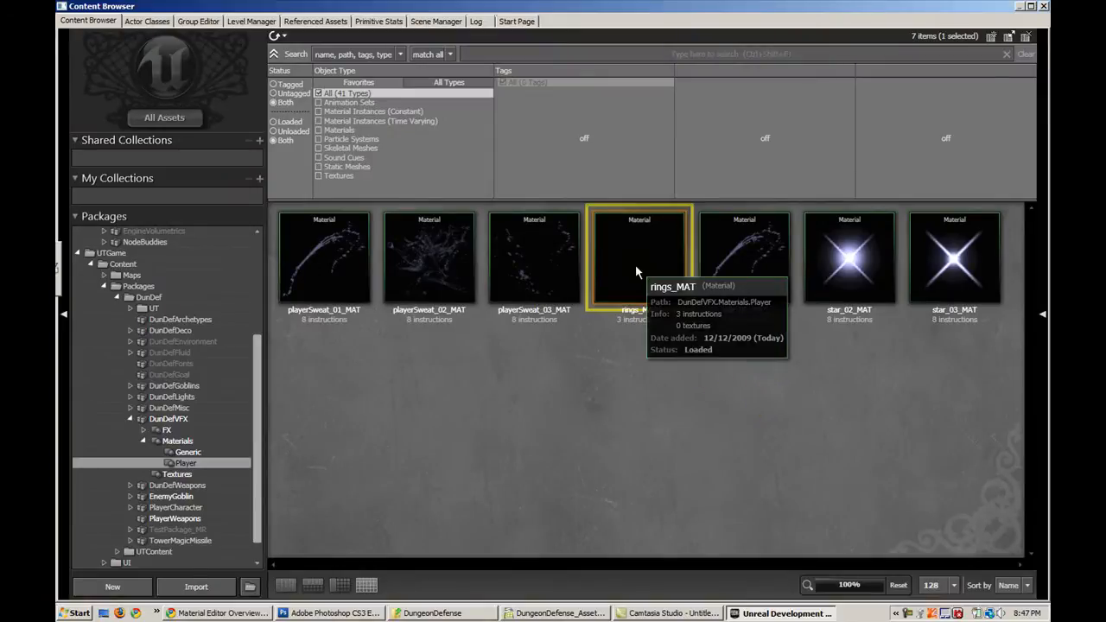
double_click(639, 259)
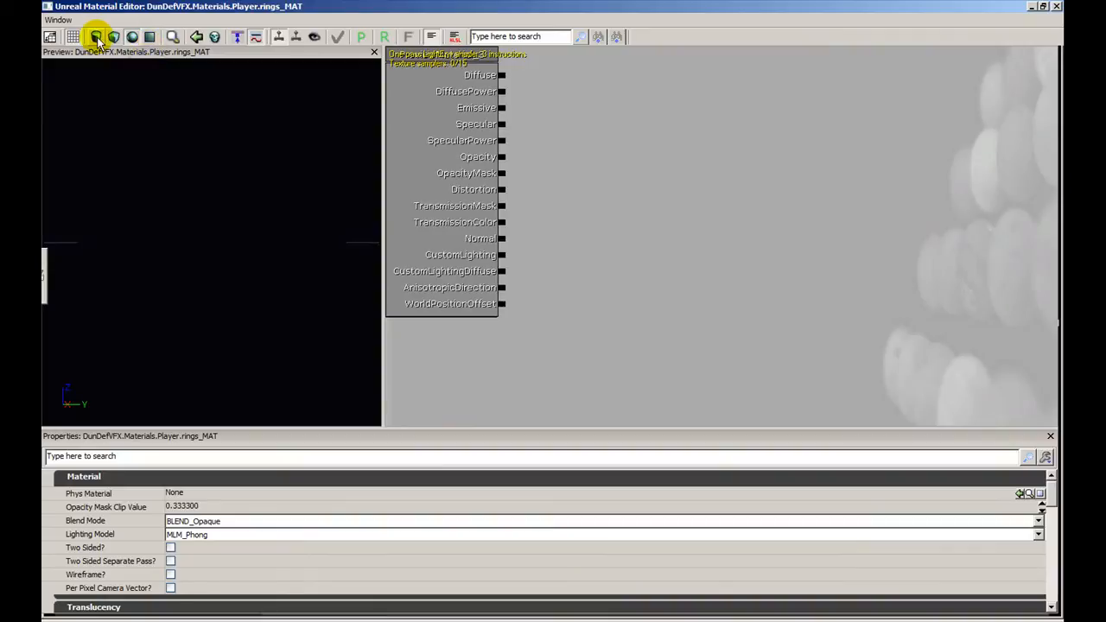
- Switch the rings_MAT preview to a different preview mesh
click(96, 36)
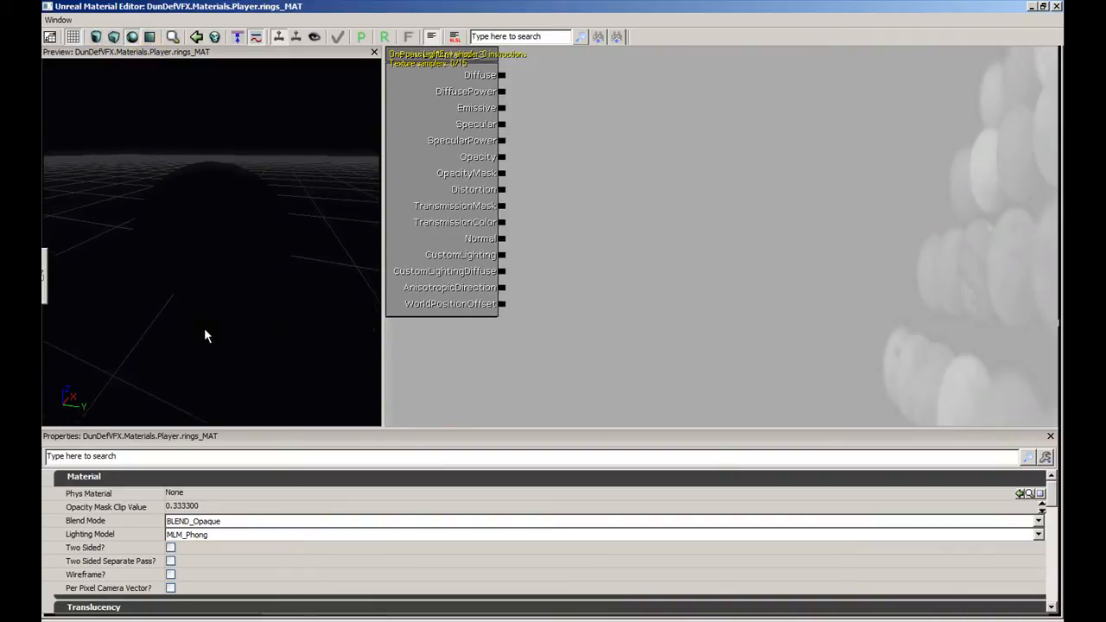
mouse_move(263, 308)
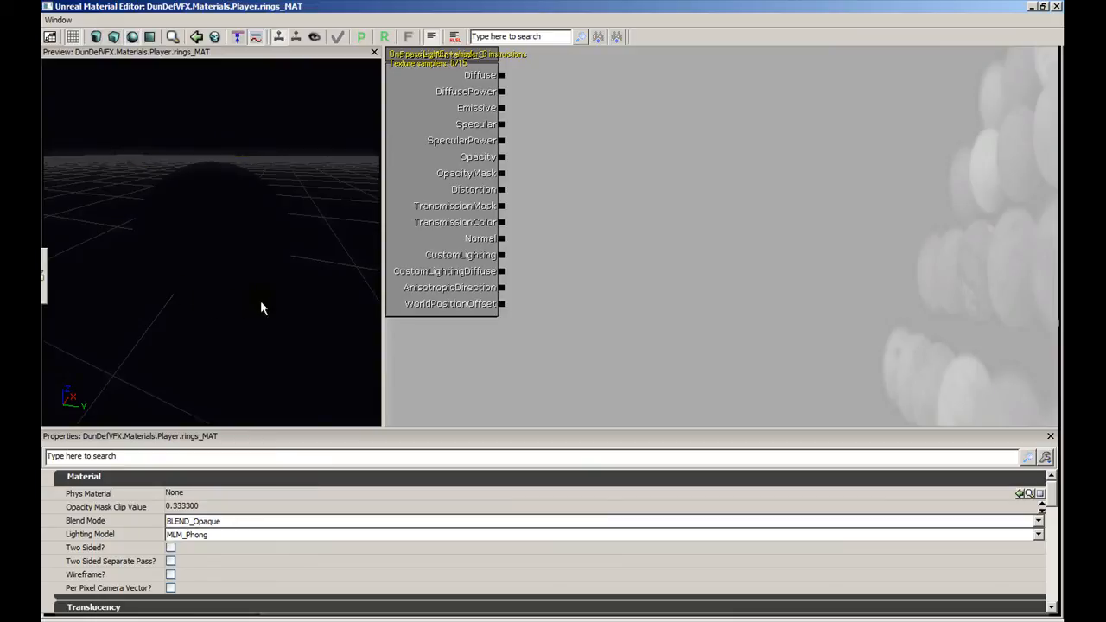
mouse_move(296, 305)
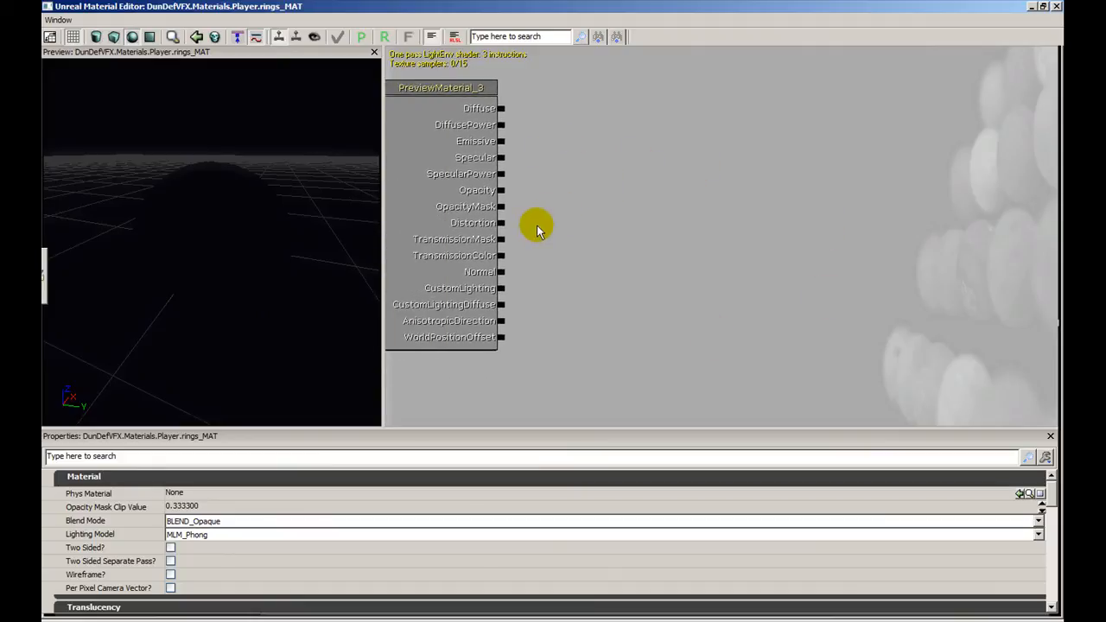
mouse_move(545, 588)
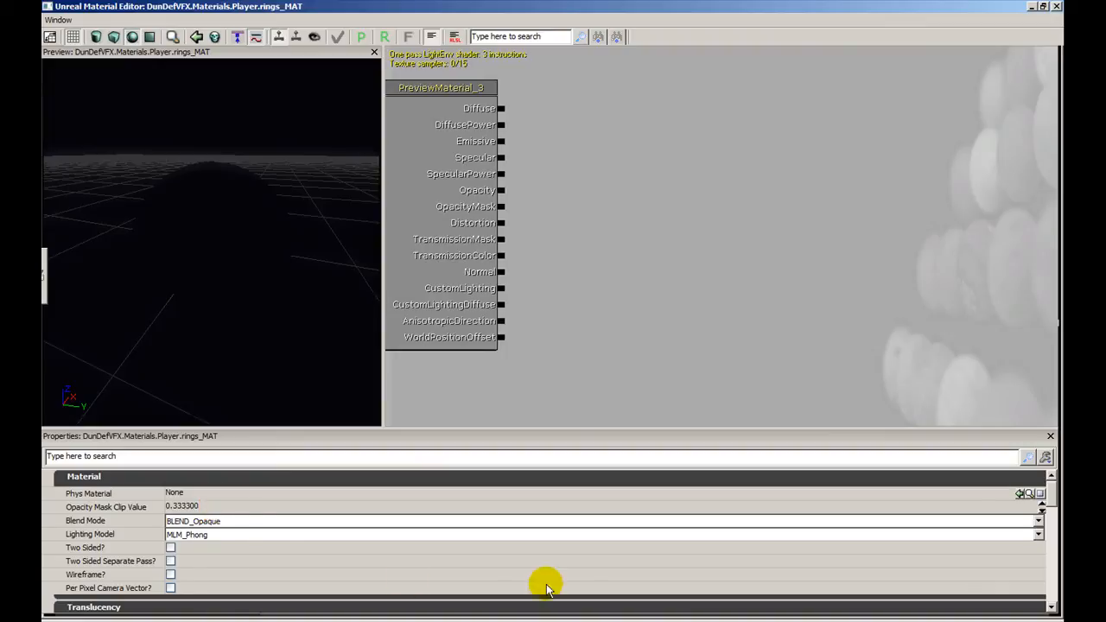
mouse_move(681, 301)
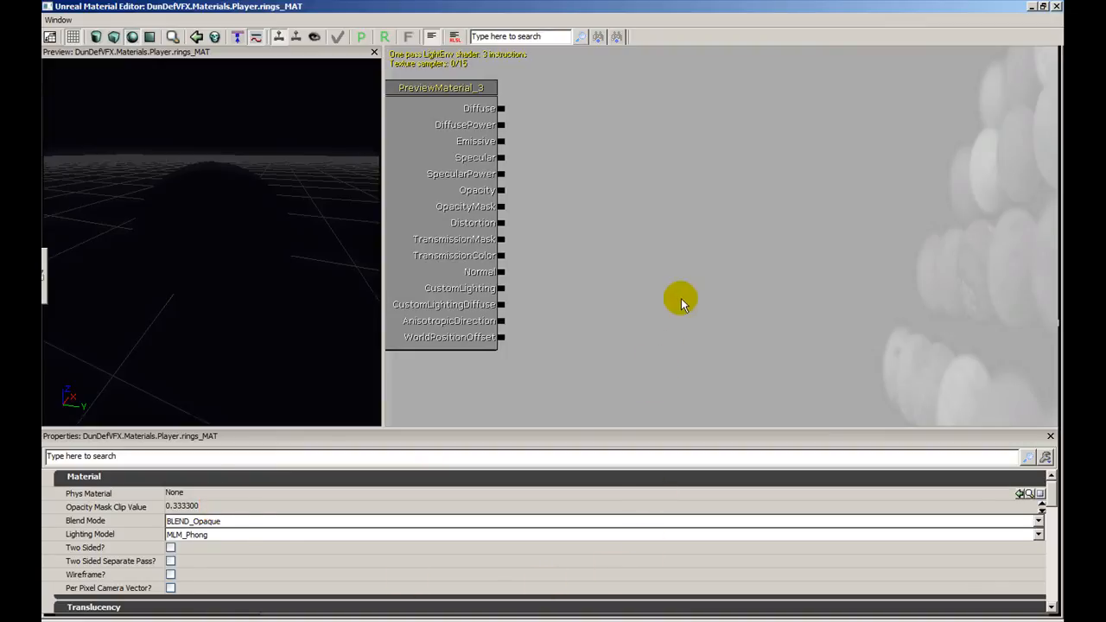
mouse_move(205, 445)
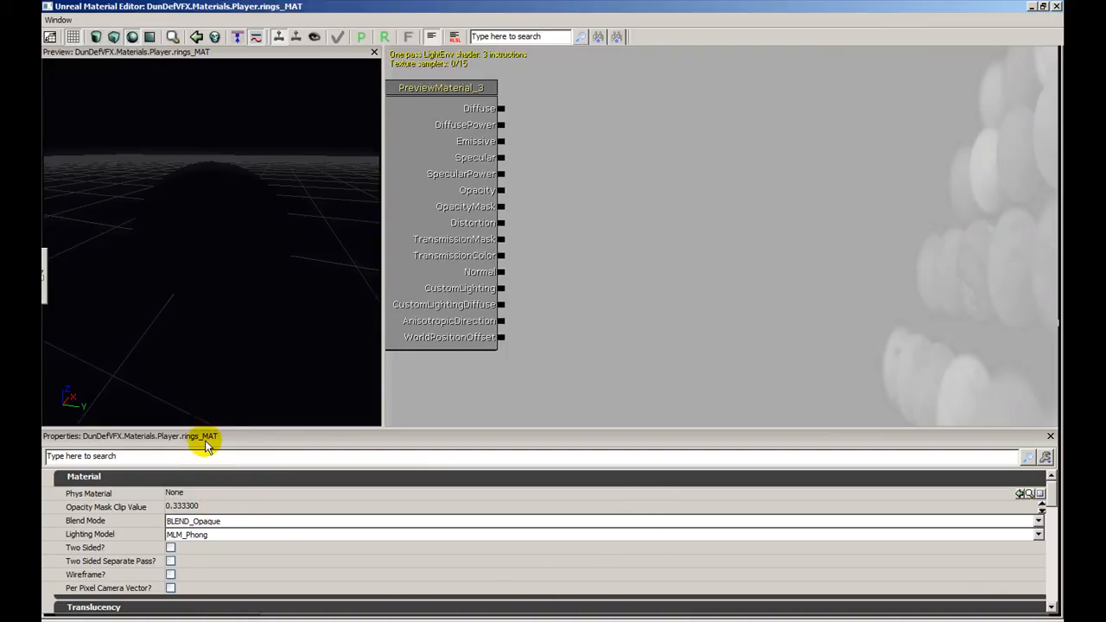
mouse_move(614, 321)
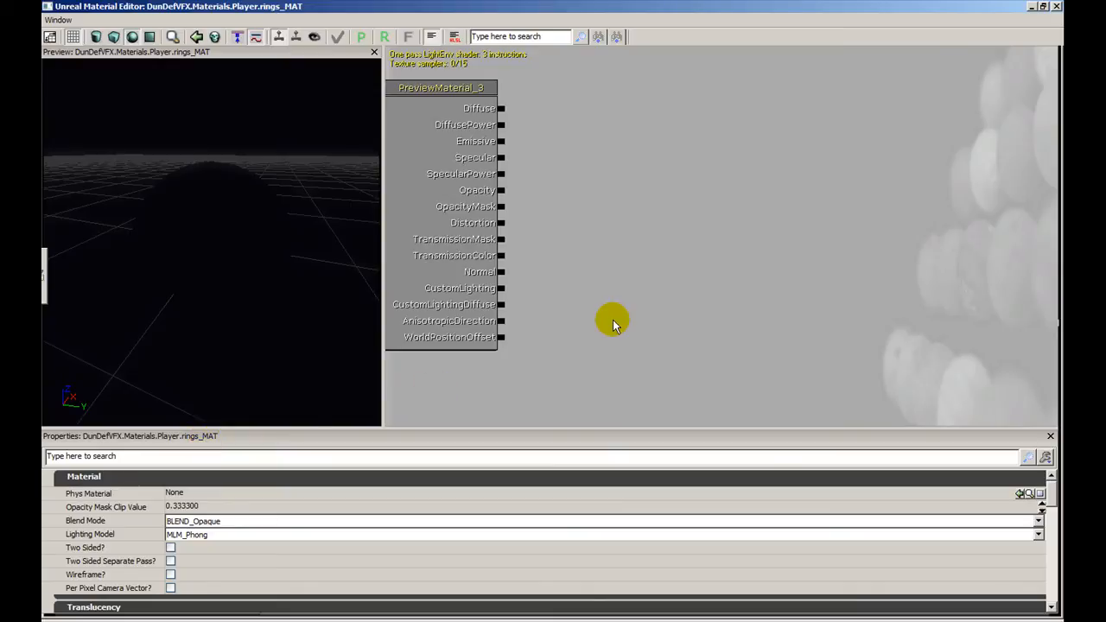
- Set Blend Mode to BLEND_Additive and Lighting Model to MLM_Unlit
click(1038, 521)
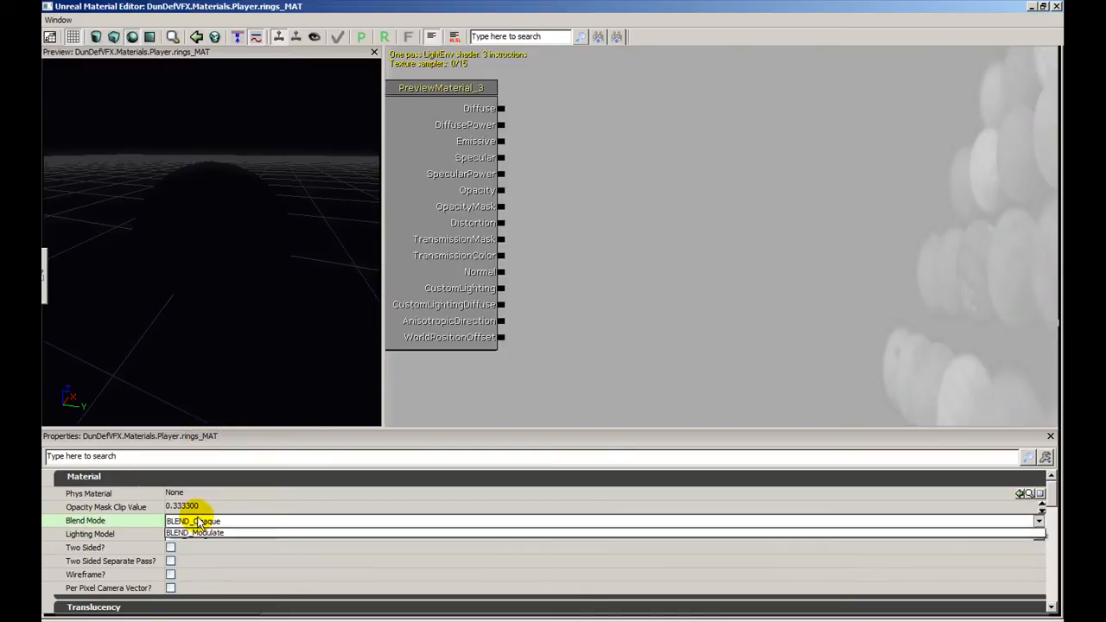
click(1038, 521)
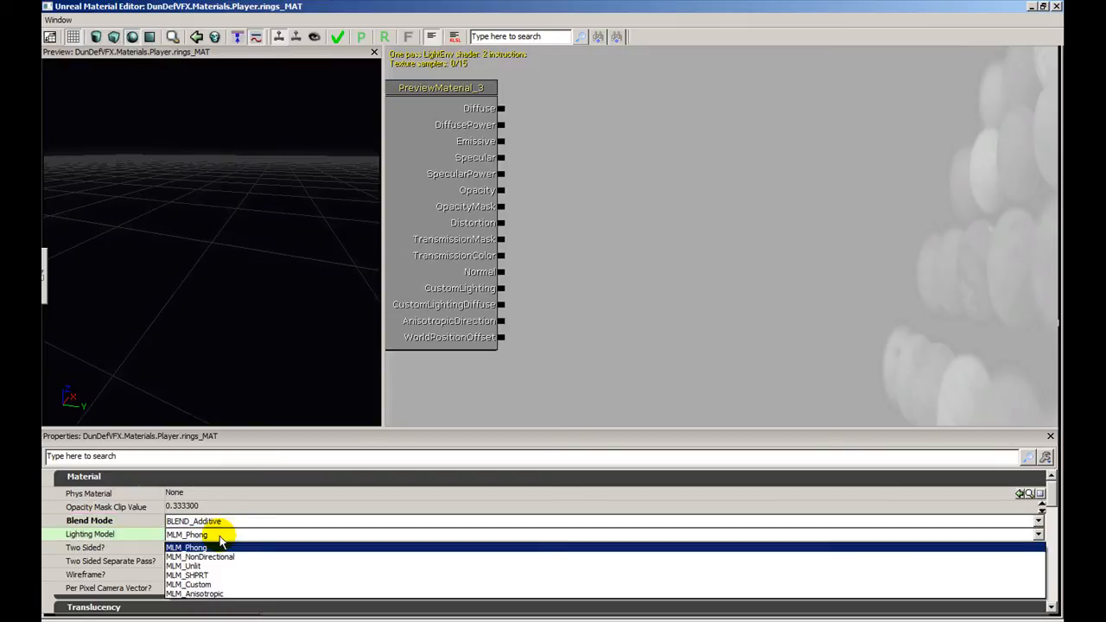
click(186, 547)
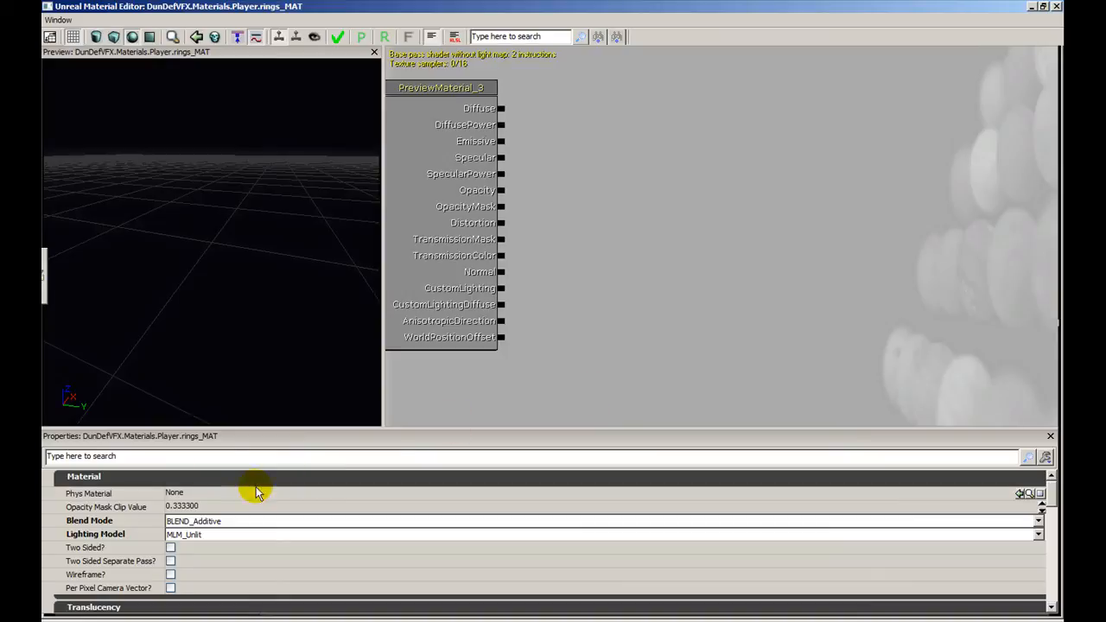
mouse_move(219, 531)
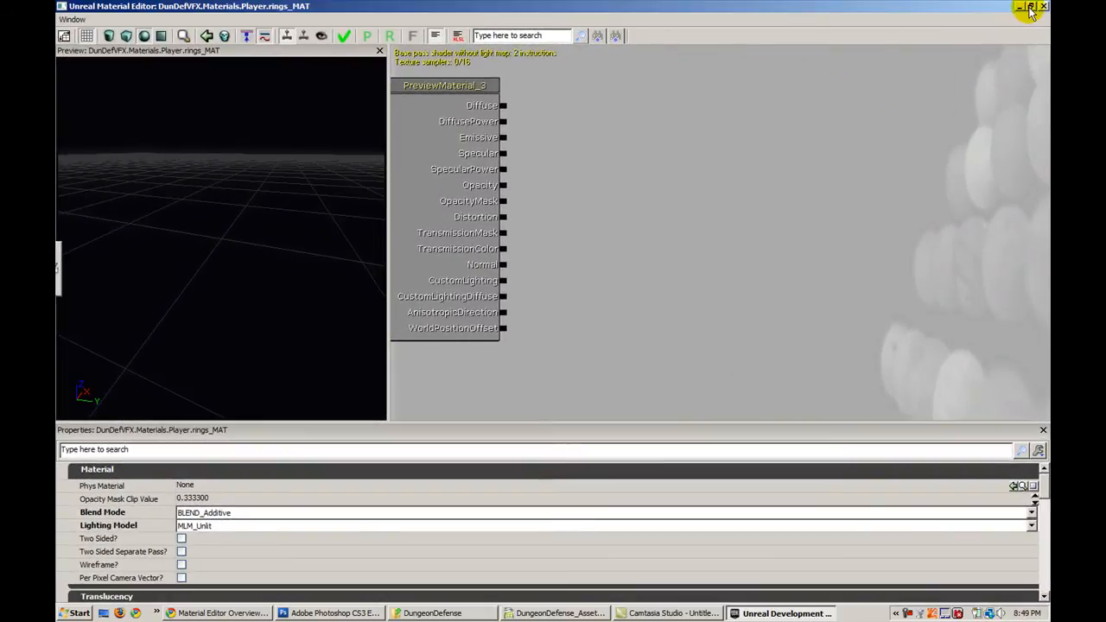
- Add a new TextureSample node to the rings_MAT graph for the ringsMerge texture
click(1032, 6)
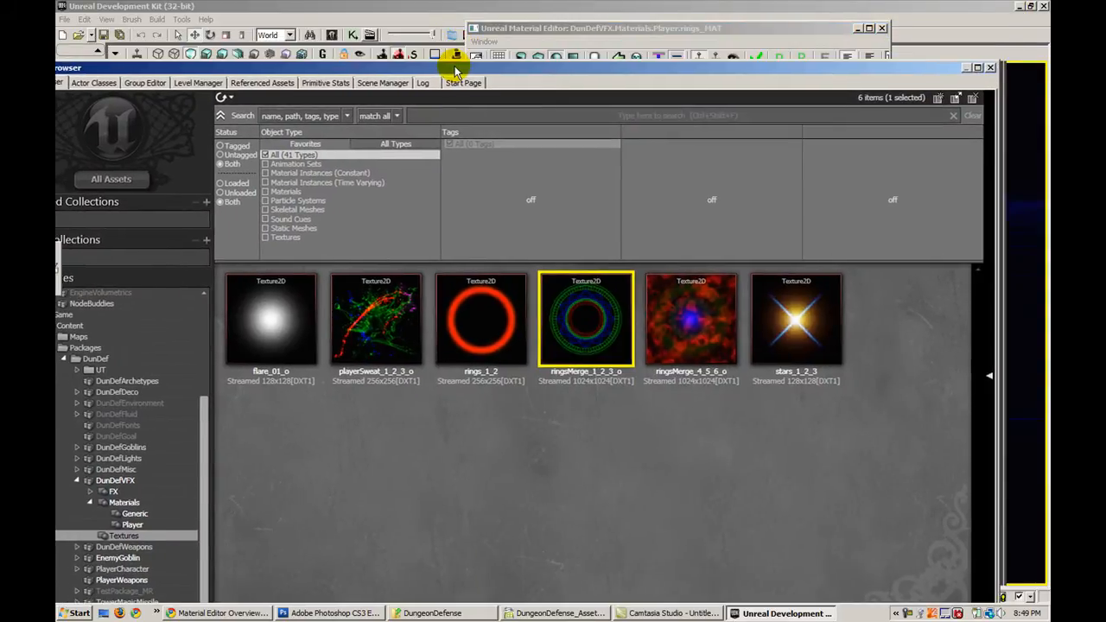
mouse_move(588, 326)
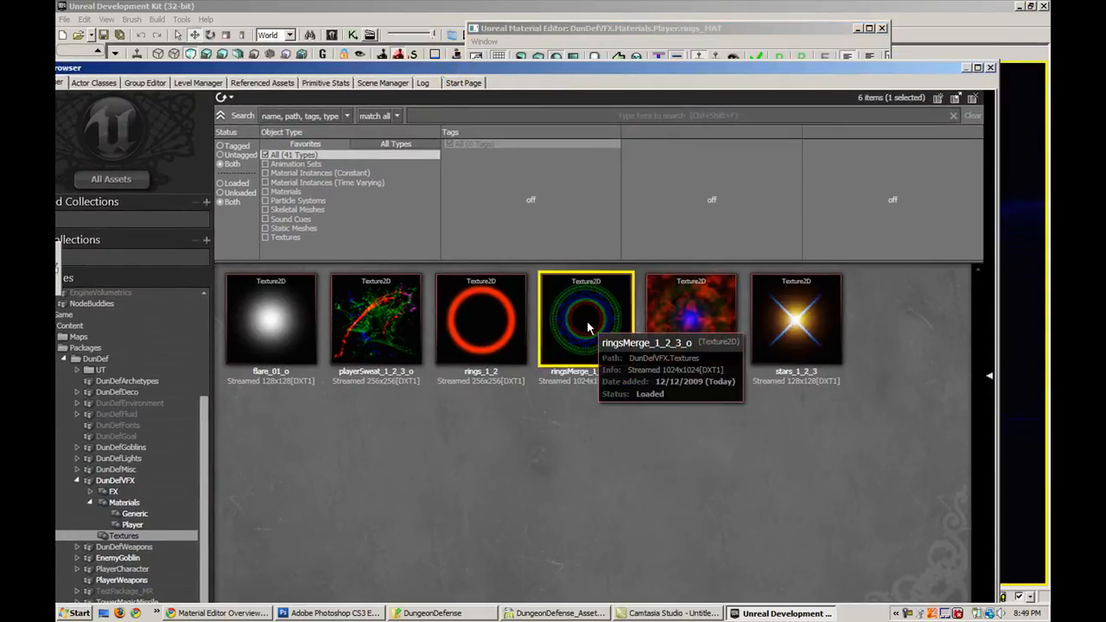
right_click(586, 319)
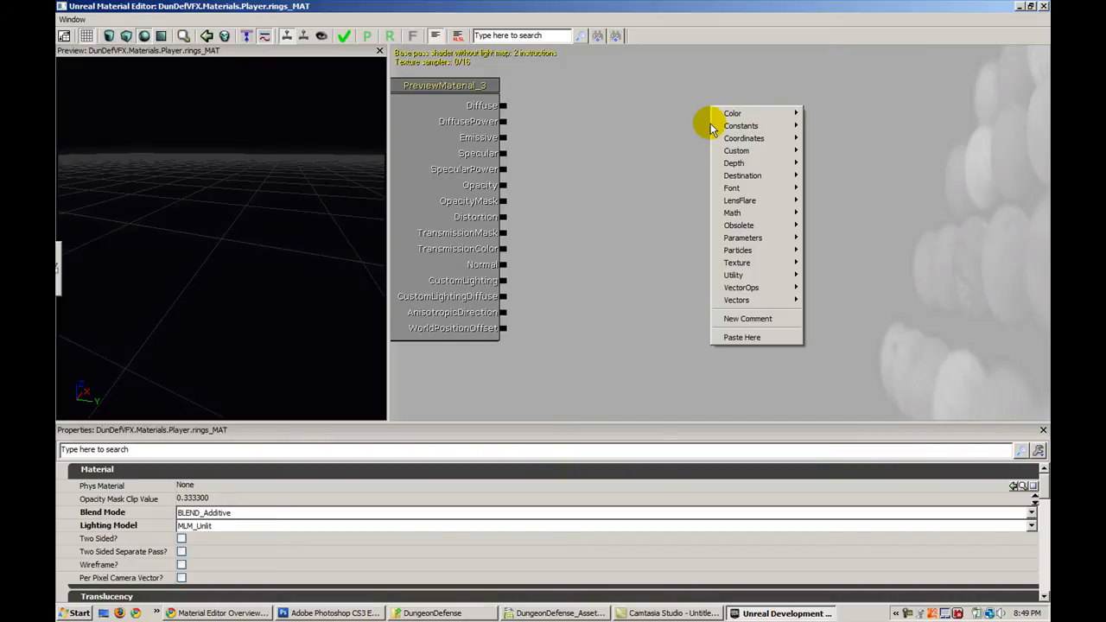
mouse_move(738, 263)
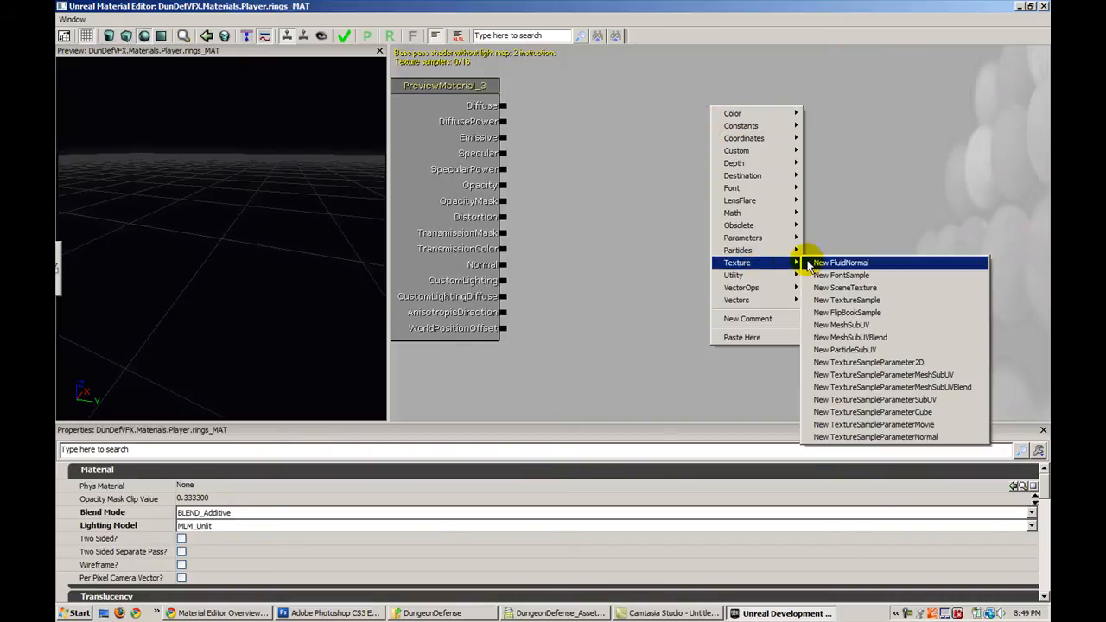
mouse_move(847, 300)
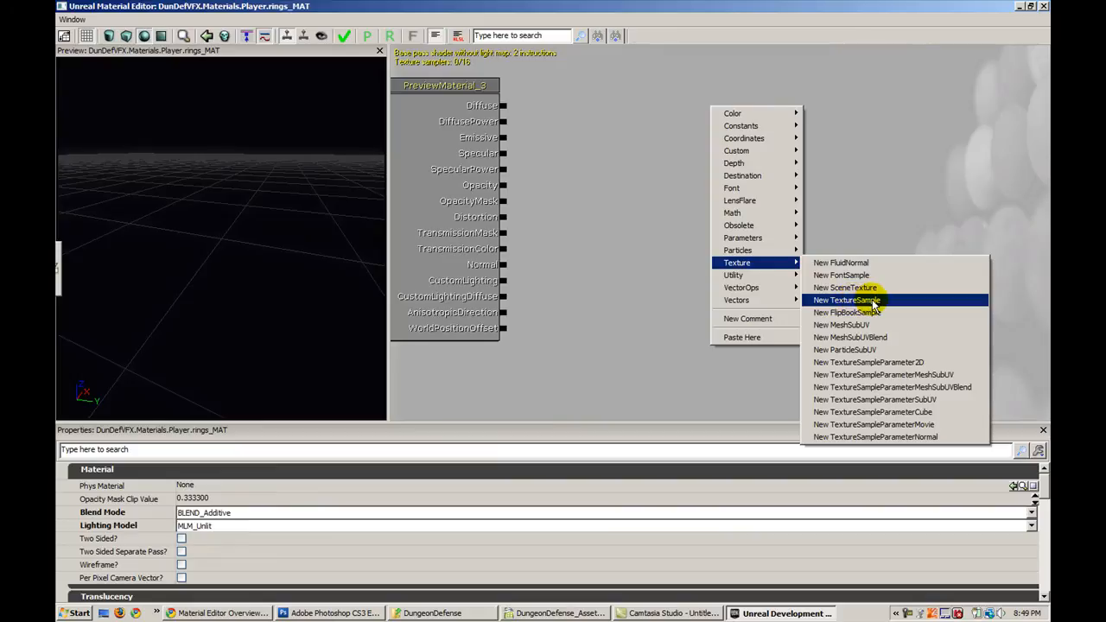
click(846, 300)
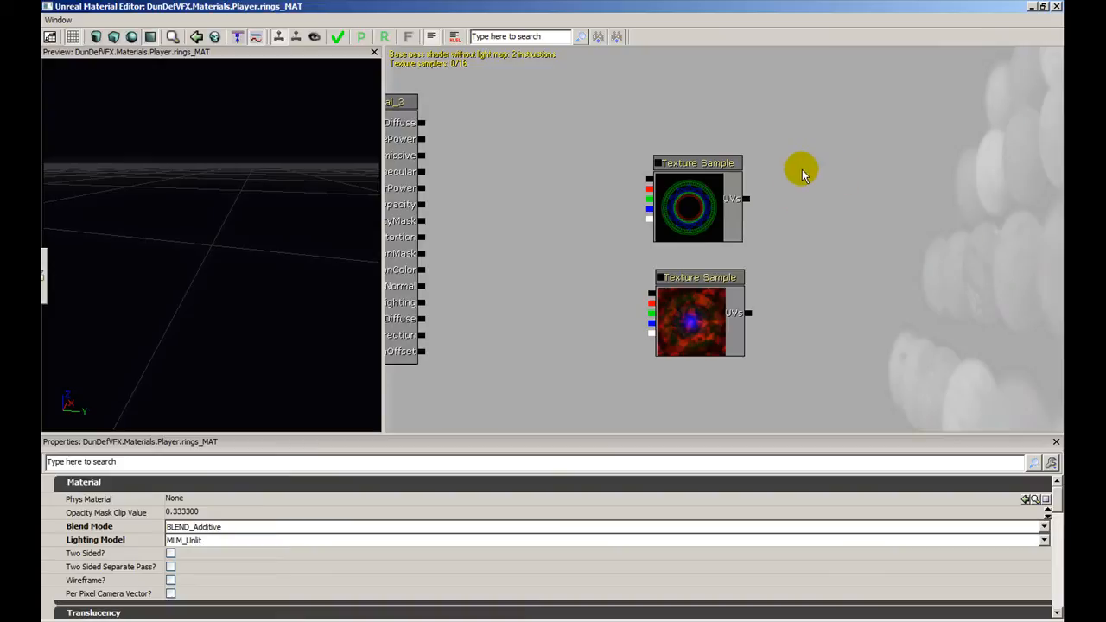
mouse_move(797, 177)
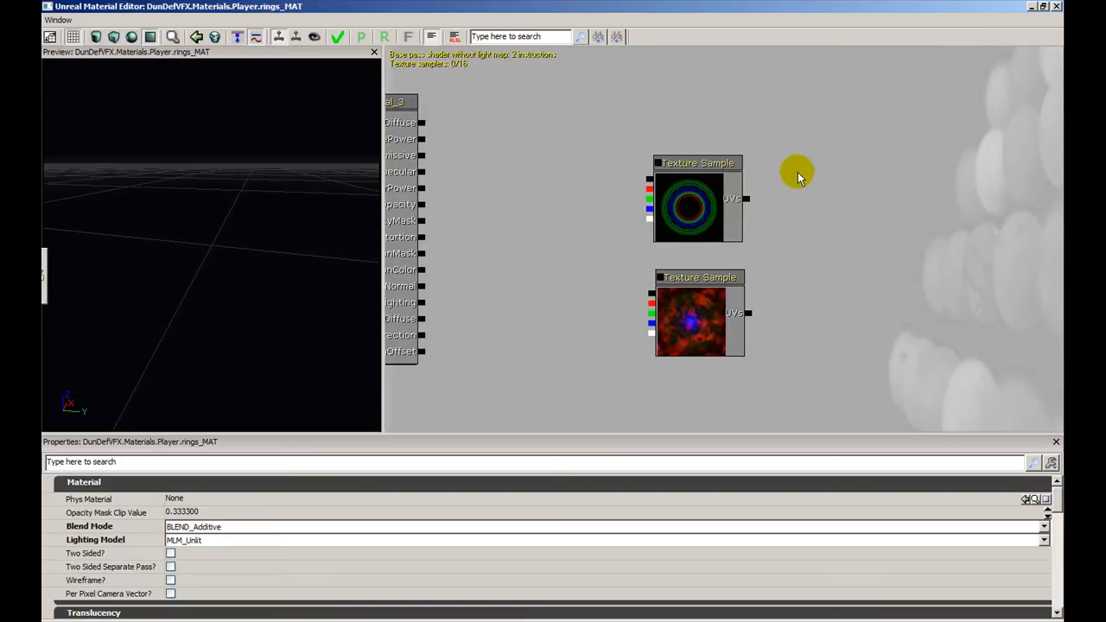
- Add a Rotator node driving the ring texture's UVs, with Speed 0.1
right_click(797, 178)
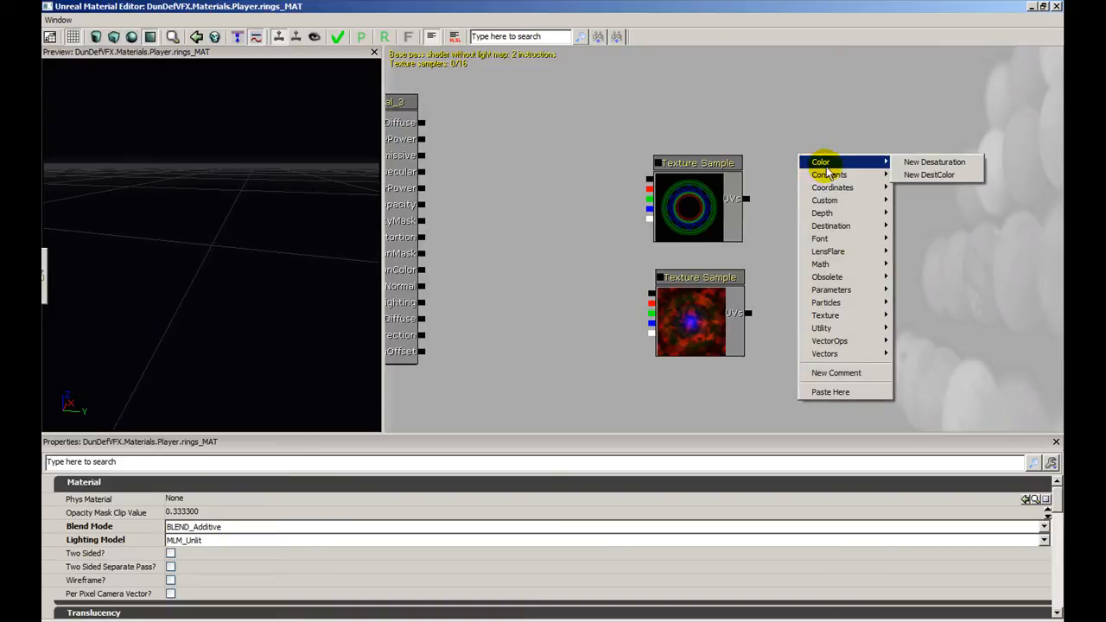
mouse_move(833, 187)
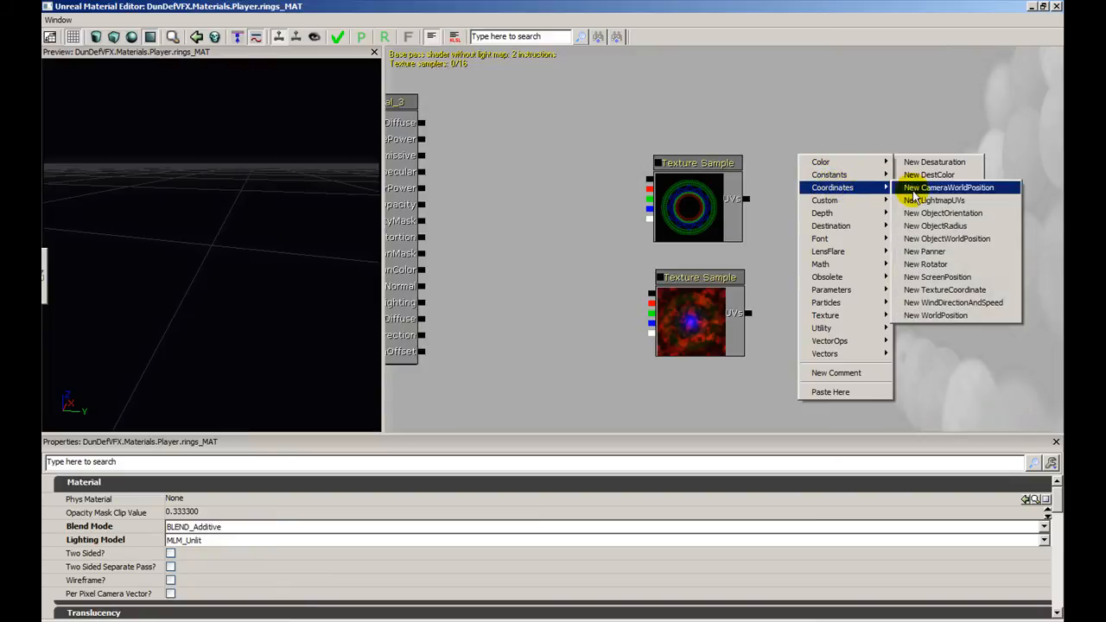
click(926, 264)
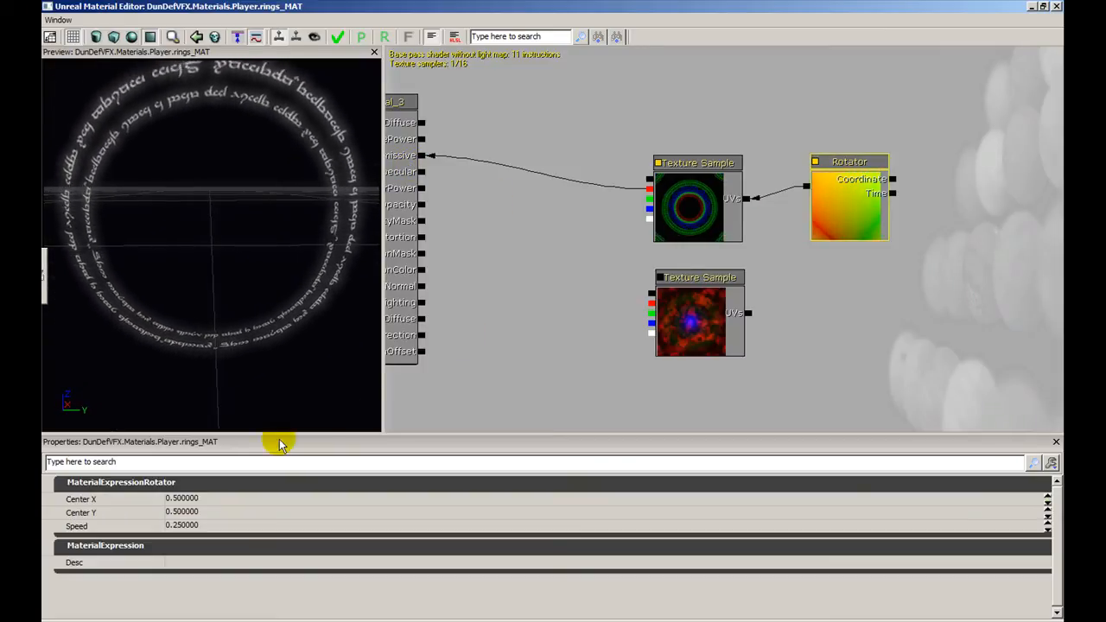
double_click(182, 499)
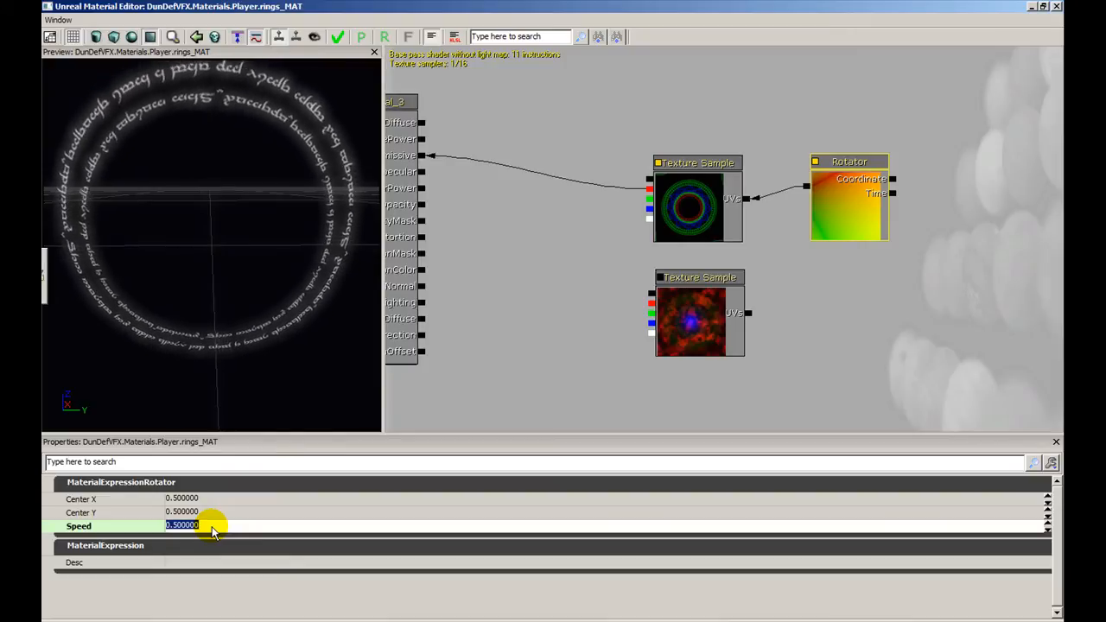
text(0.100000)
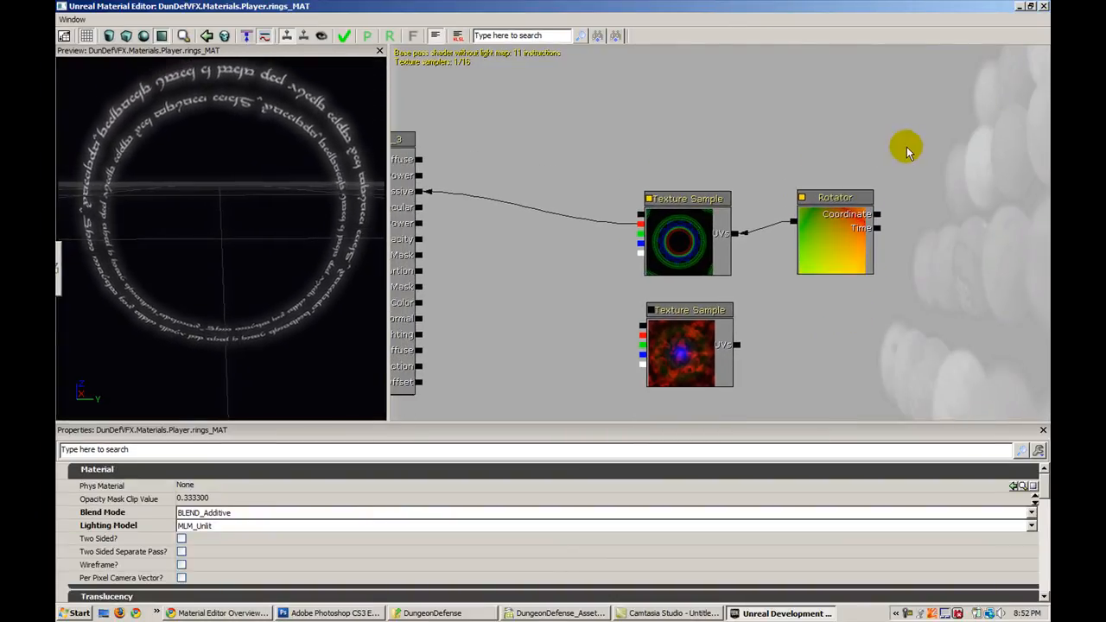
- Box-select the ring texture sample together with its Rotator node
drag(906, 147, 670, 249)
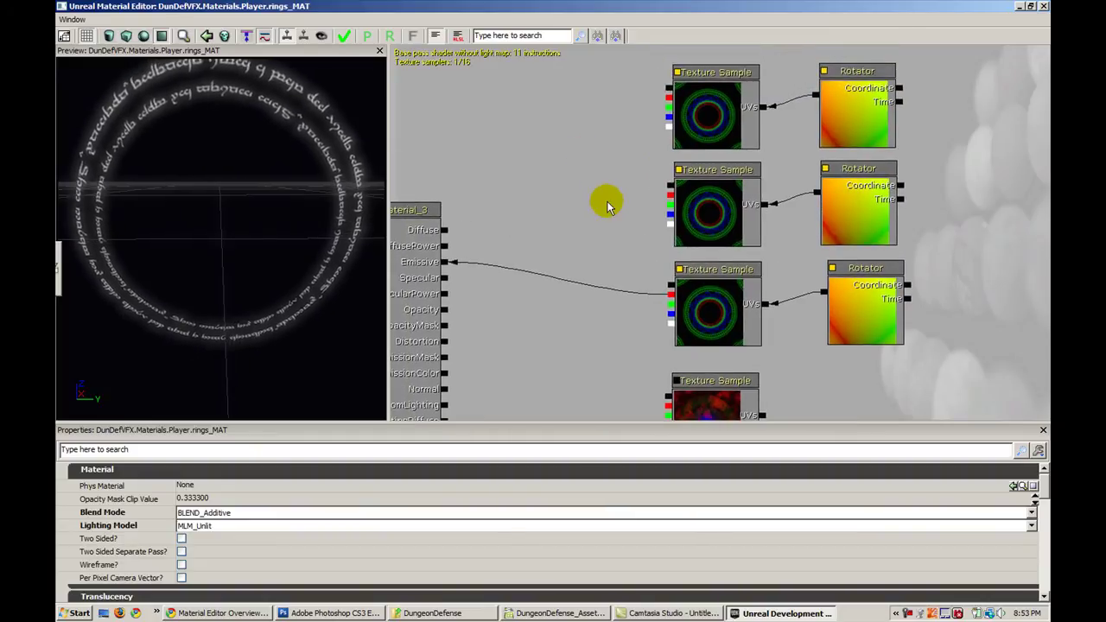
mouse_move(581, 189)
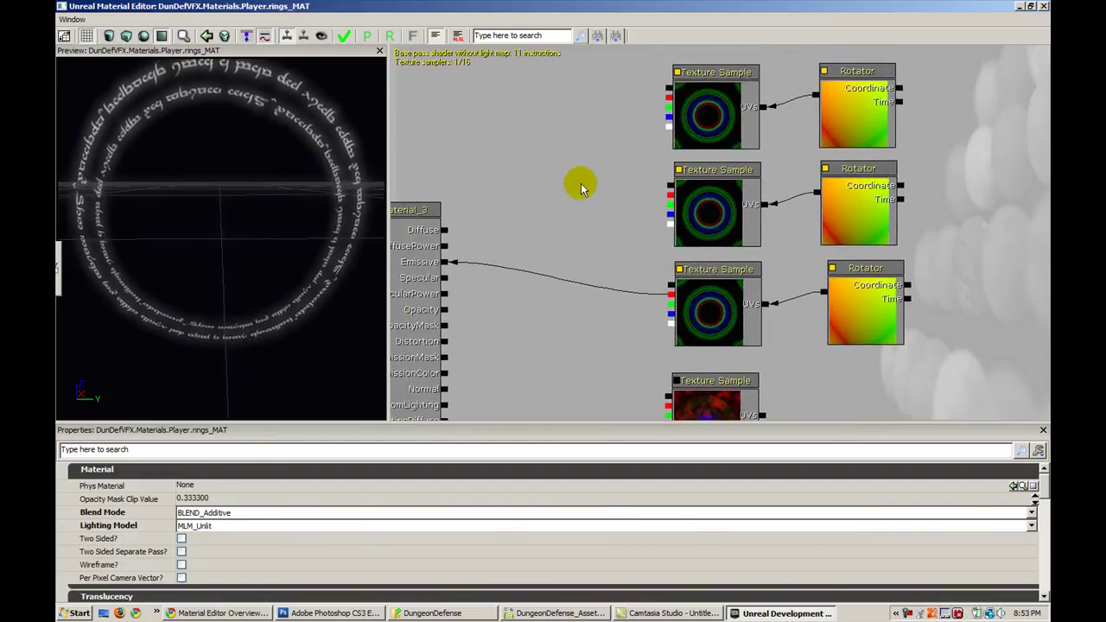
mouse_move(659, 194)
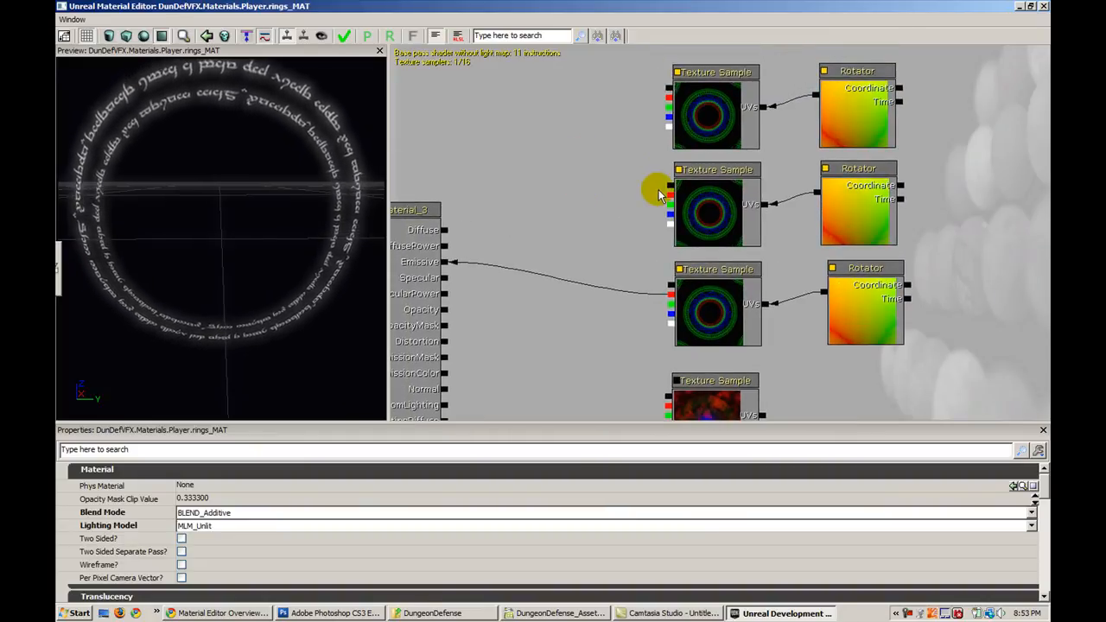
mouse_move(809, 268)
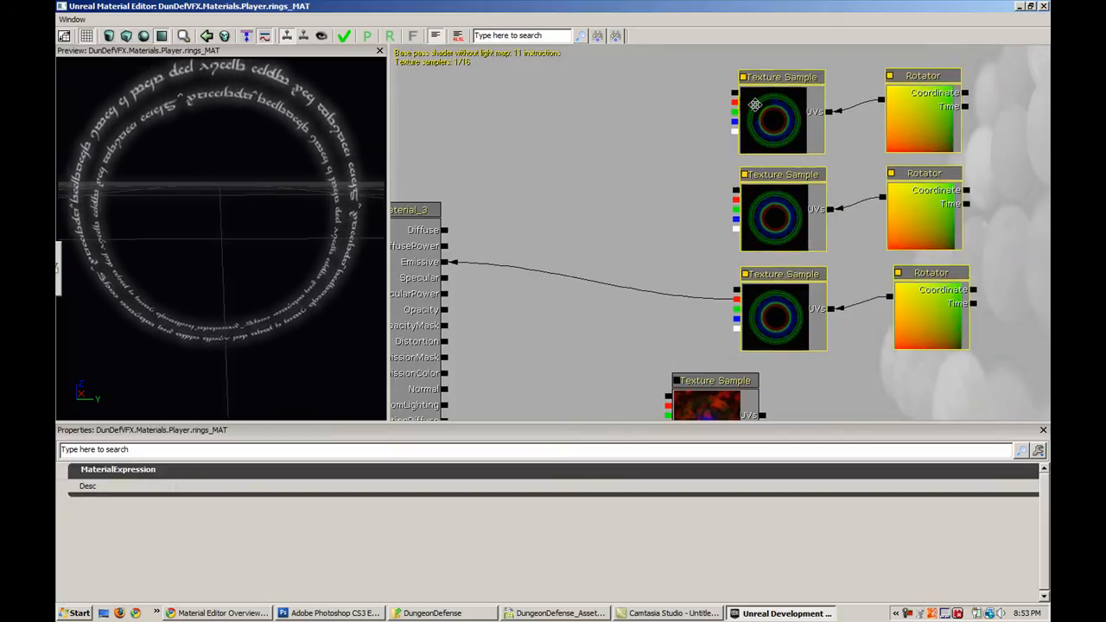
- Add a Math Add node and wire the ring textures into it toward Emissive
click(605, 194)
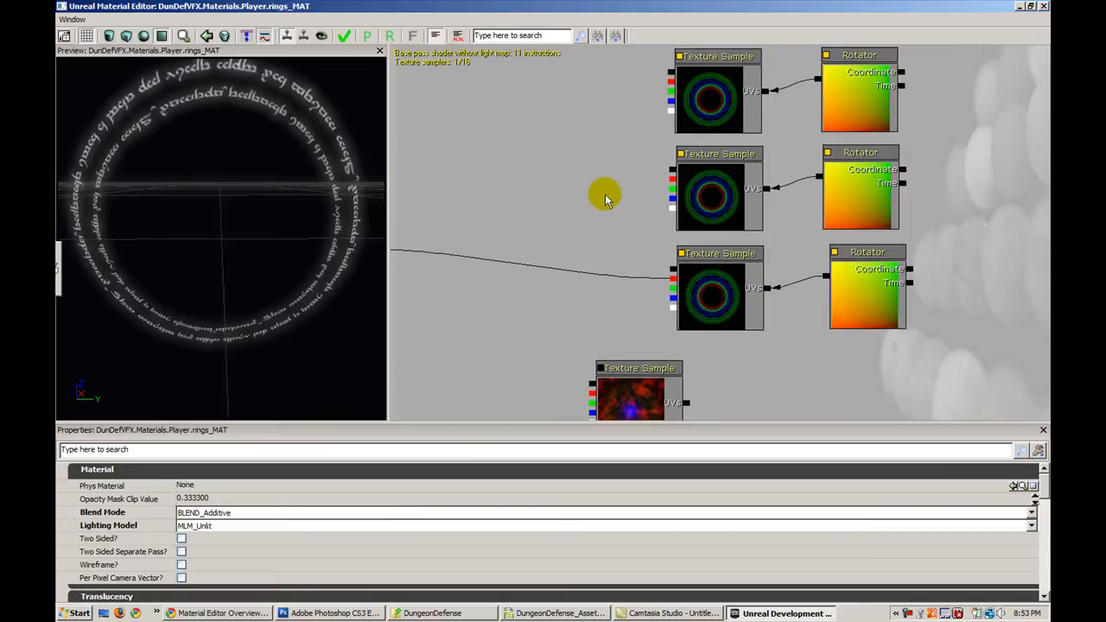
right_click(605, 195)
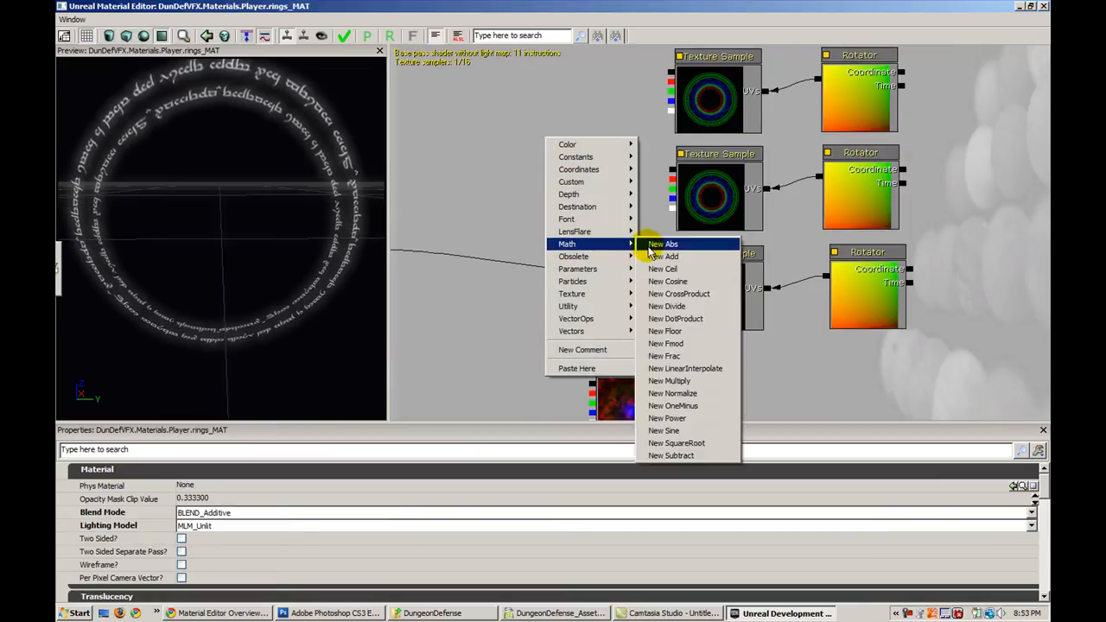
mouse_move(664, 257)
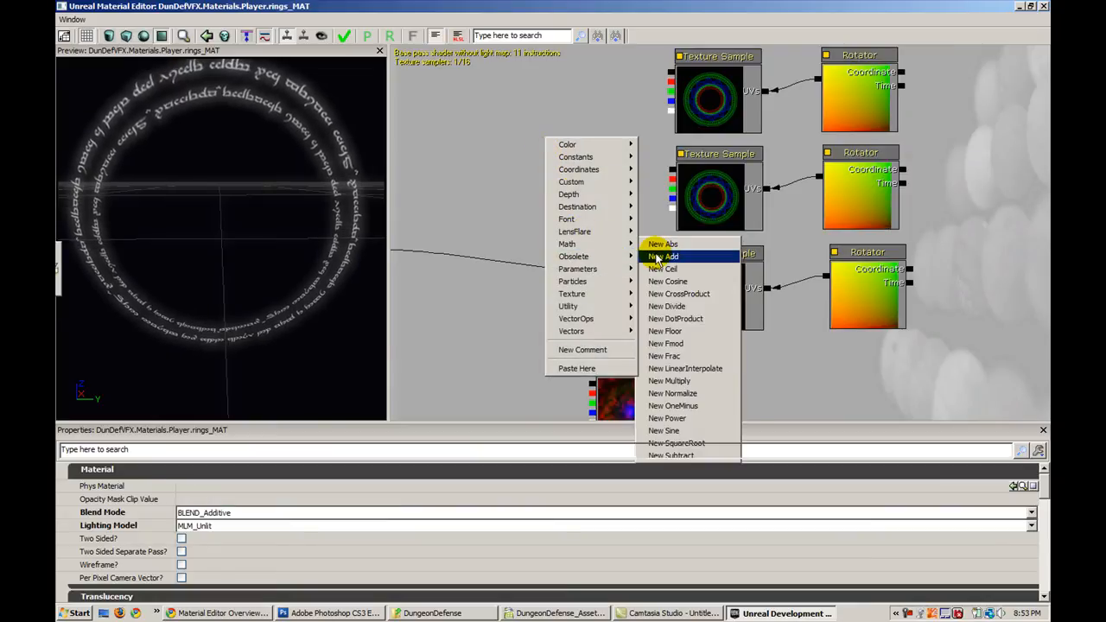
click(664, 256)
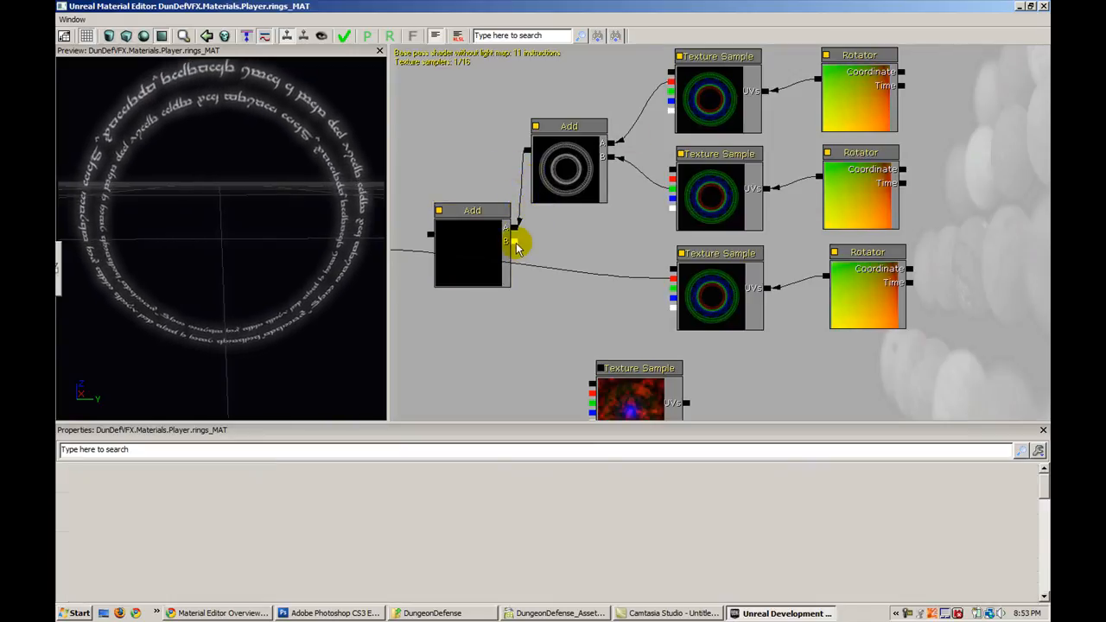
click(471, 251)
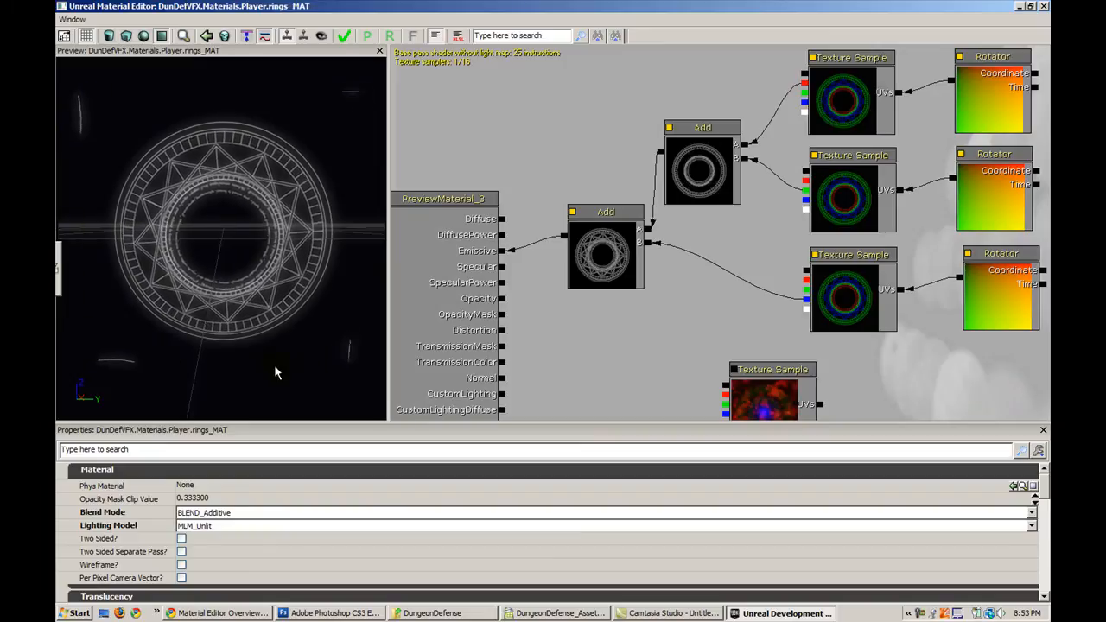
mouse_move(316, 376)
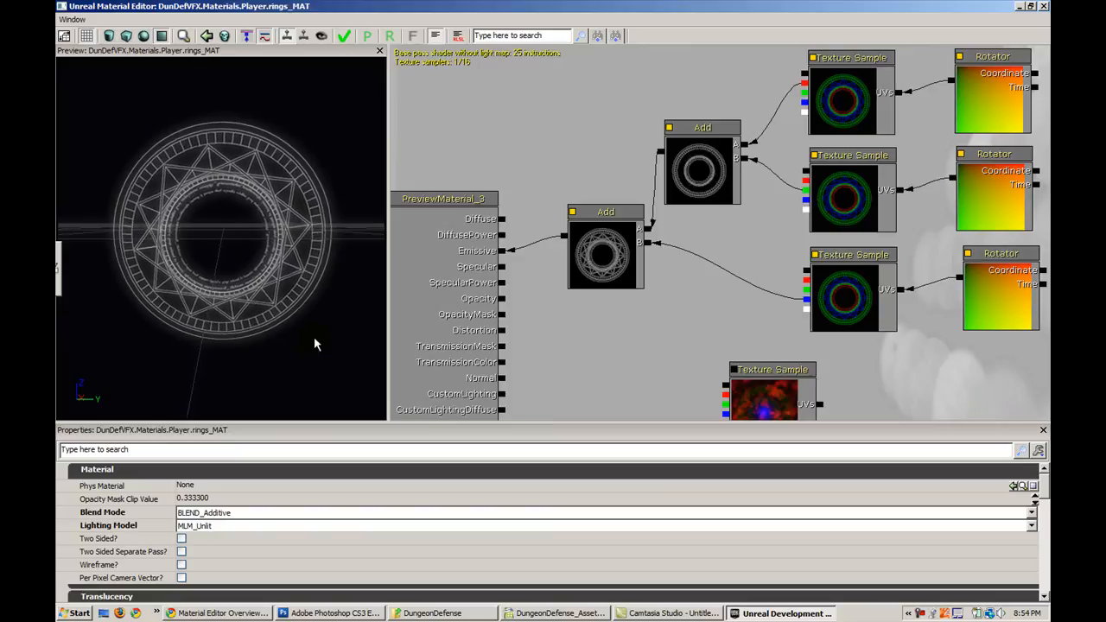
mouse_move(337, 136)
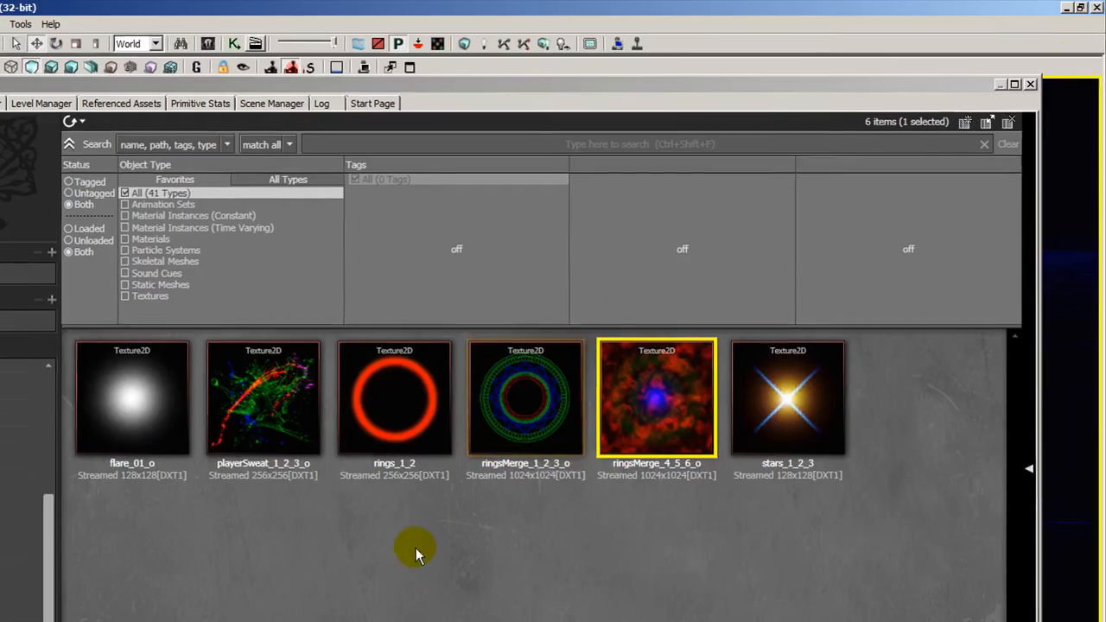
- Set ringsMerge_1_2_3_o's Address X and Address Y to TA_Clamp
double_click(526, 397)
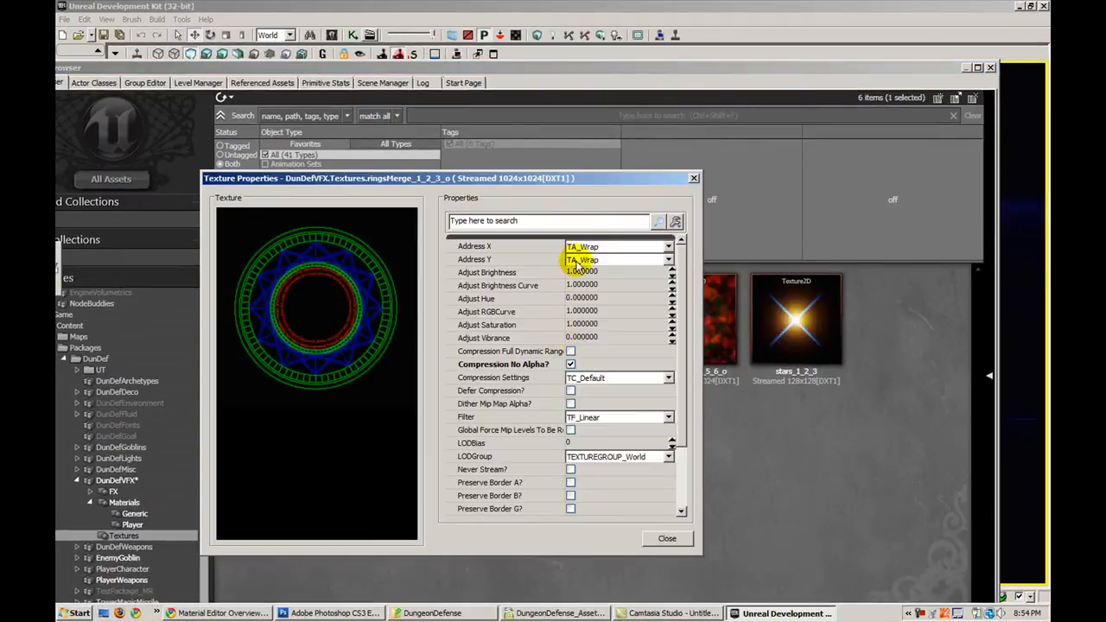
click(618, 246)
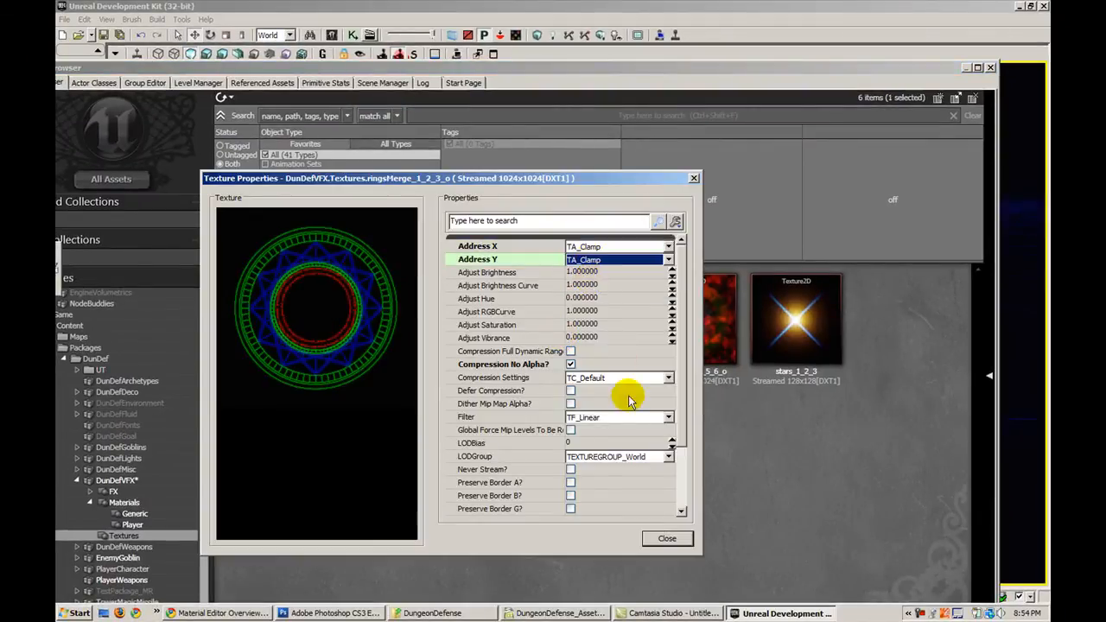
click(666, 539)
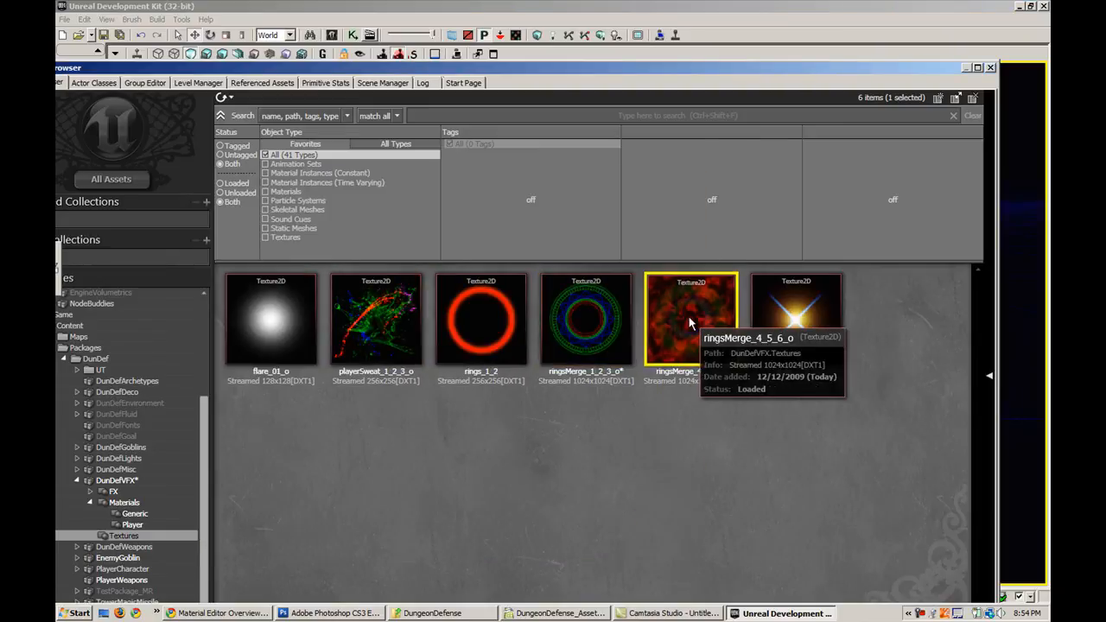
double_click(690, 318)
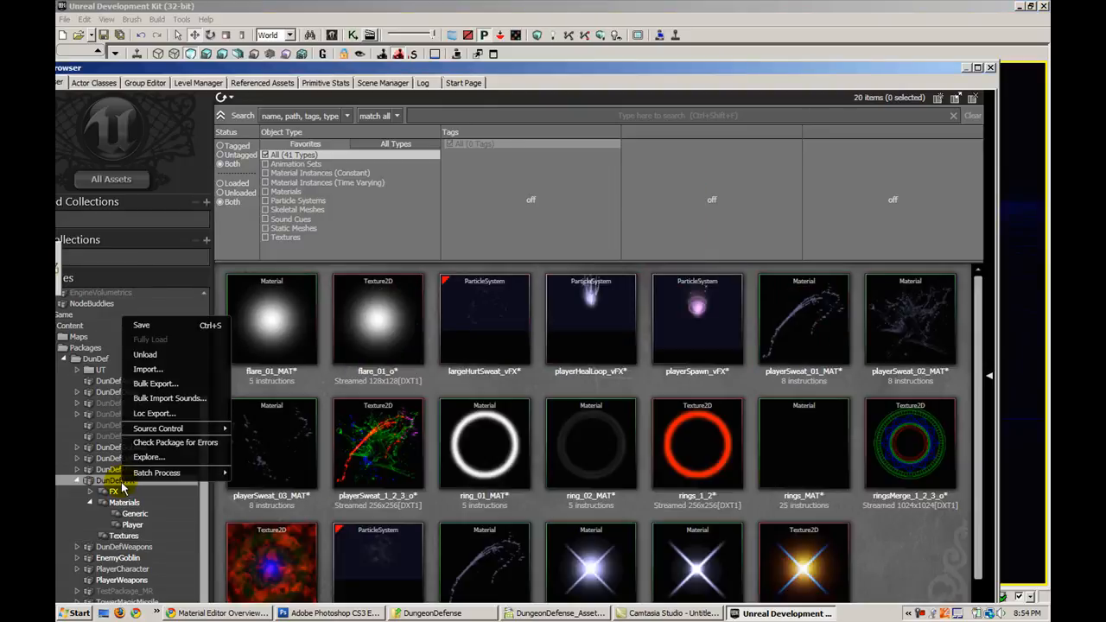
- Save the DunDefVFX package, then reopen rings_MAT in the material editor
click(141, 325)
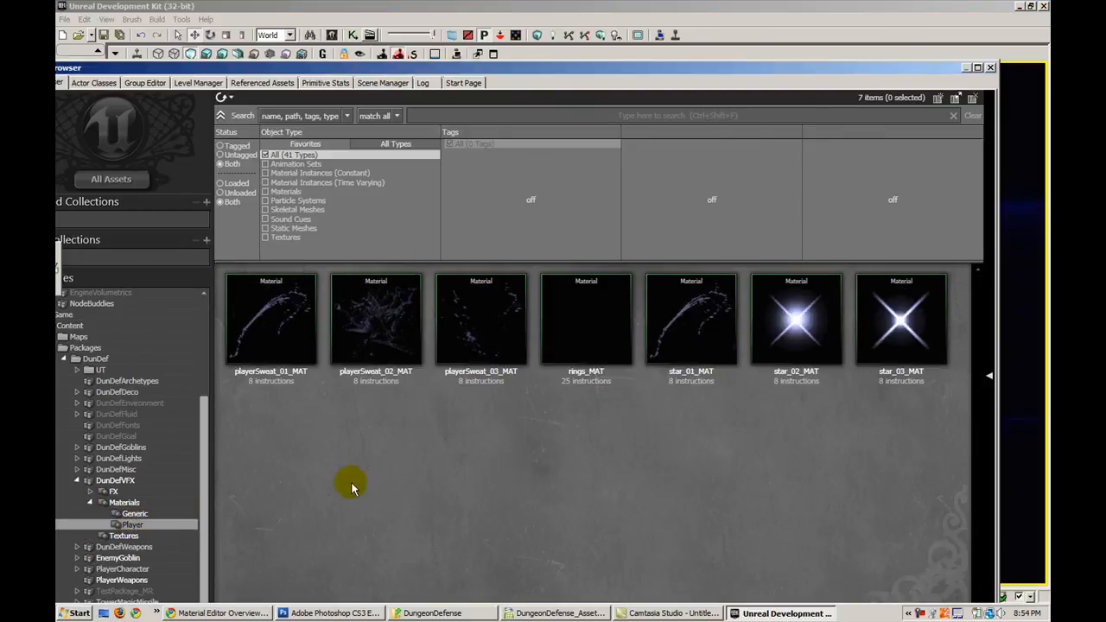
double_click(587, 319)
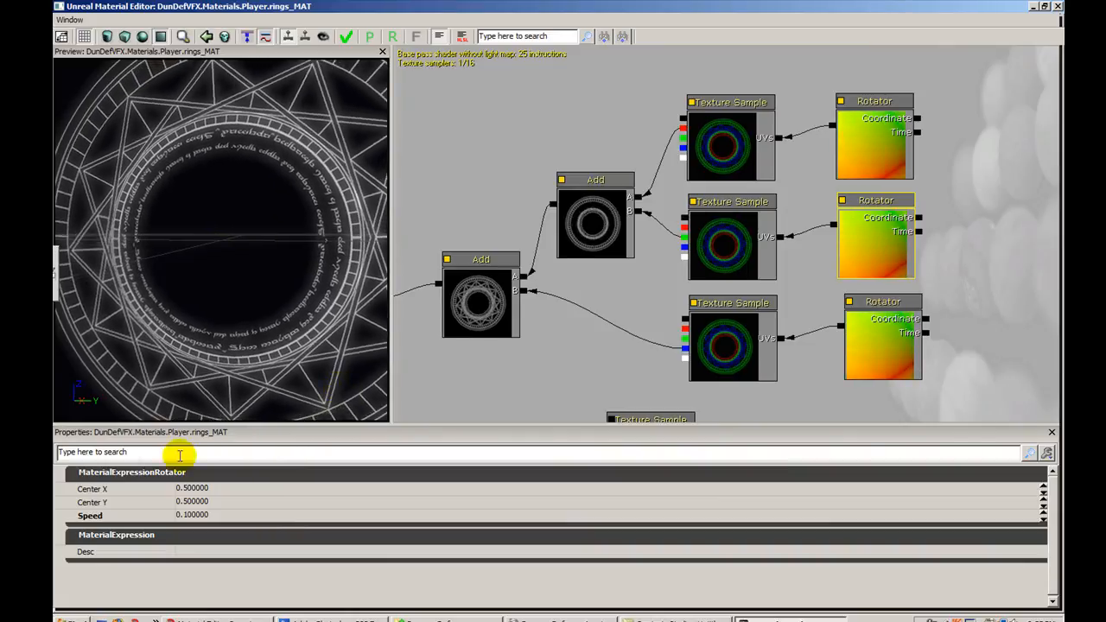
- Set the middle Rotator speed to 0.25 and the top Rotator speed to 0.1
double_click(192, 516)
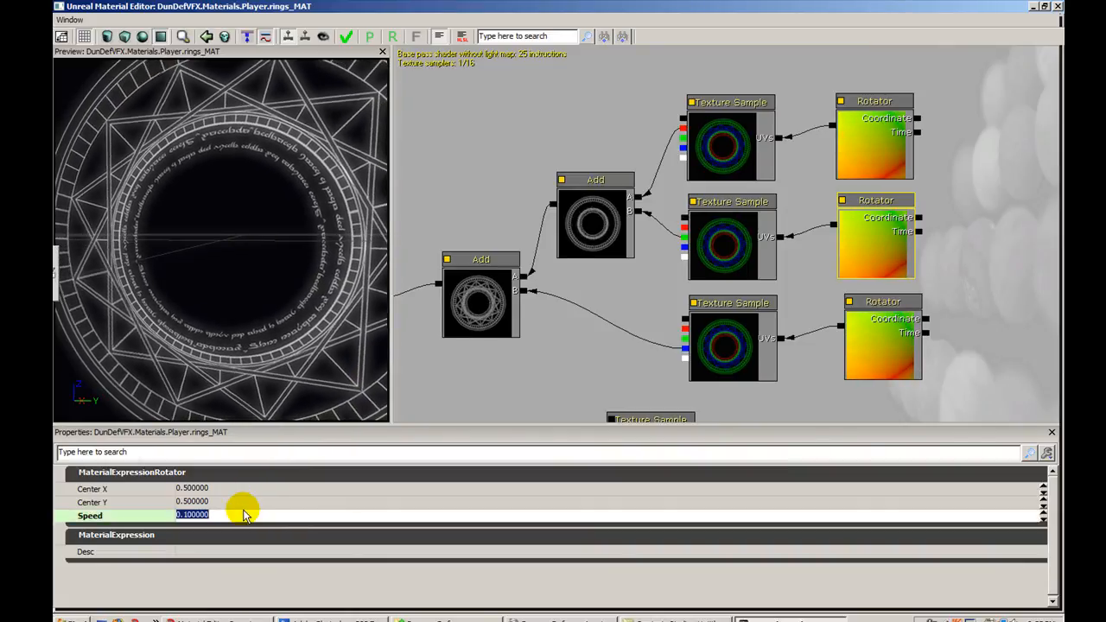
text(0.250000)
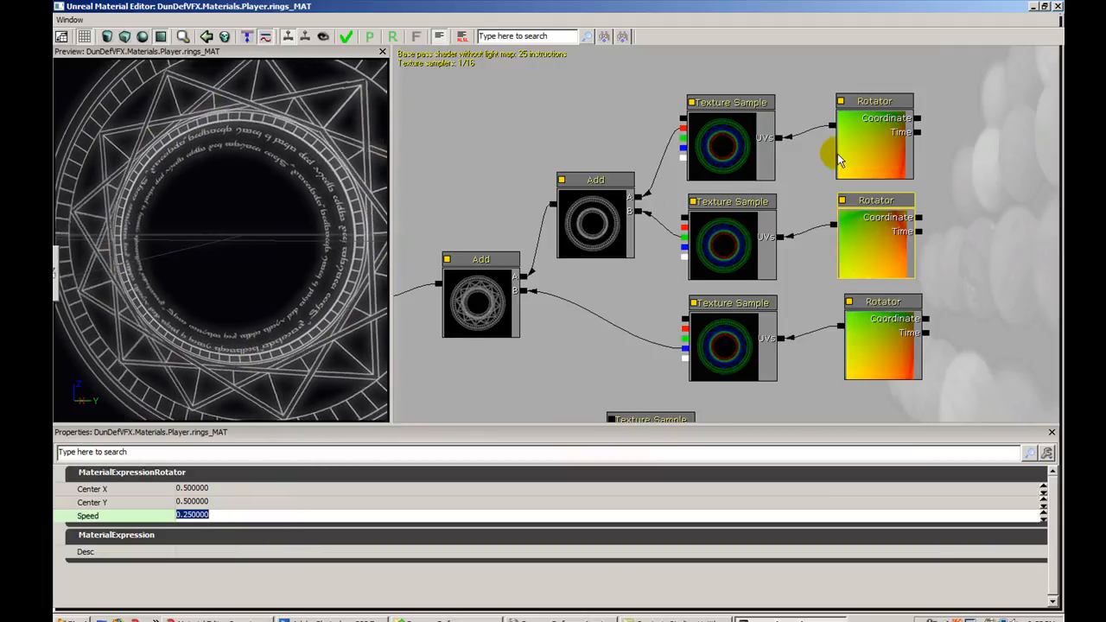
text(0.100000)
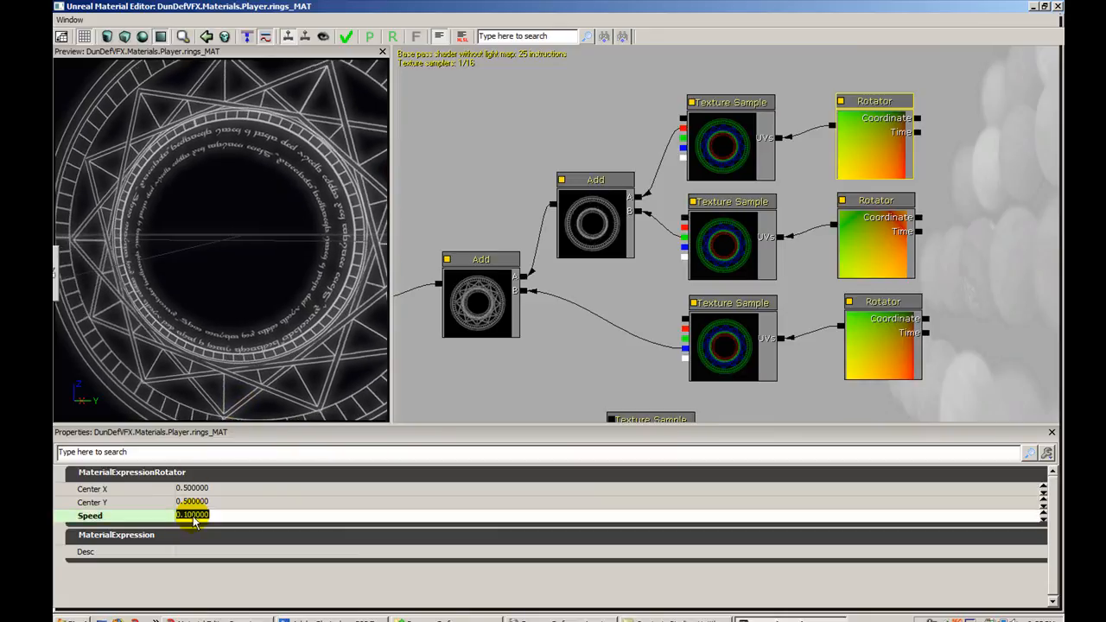